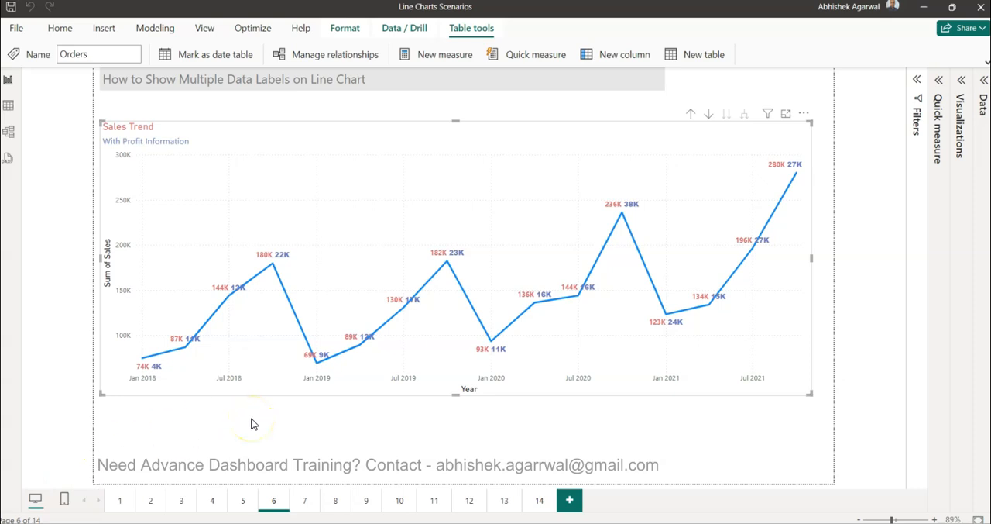
{"action": "mouse_move", "coordinate": [199, 411]}
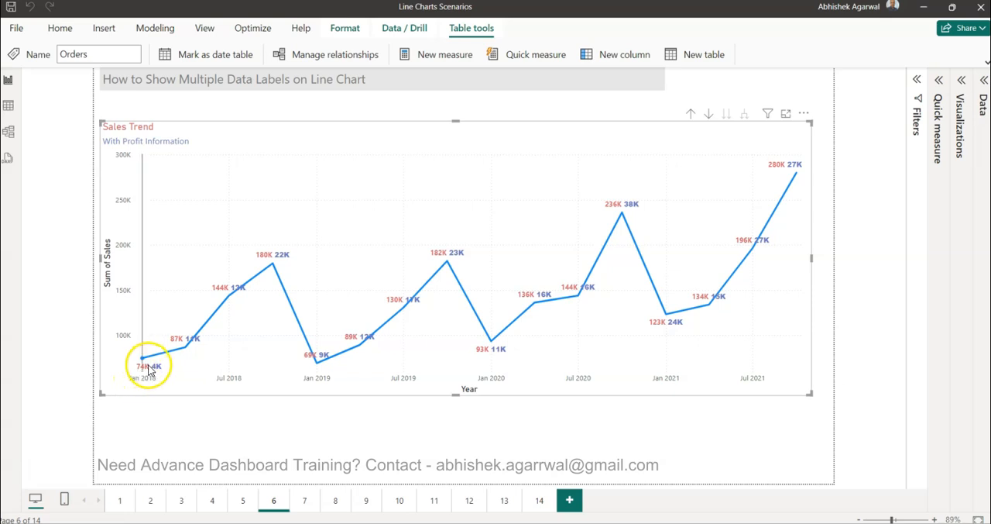
{"action": "mouse_move", "coordinate": [410, 343]}
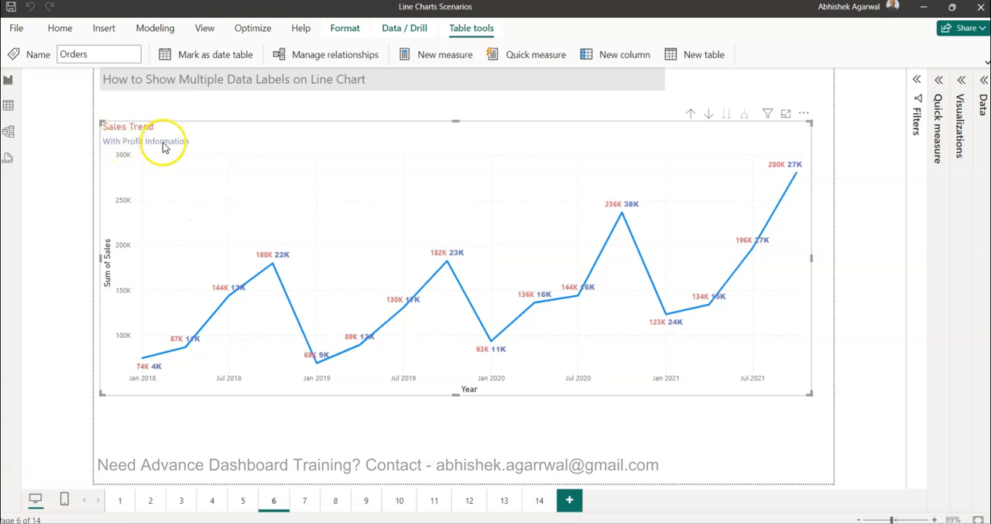
{"action": "mouse_move", "coordinate": [143, 128]}
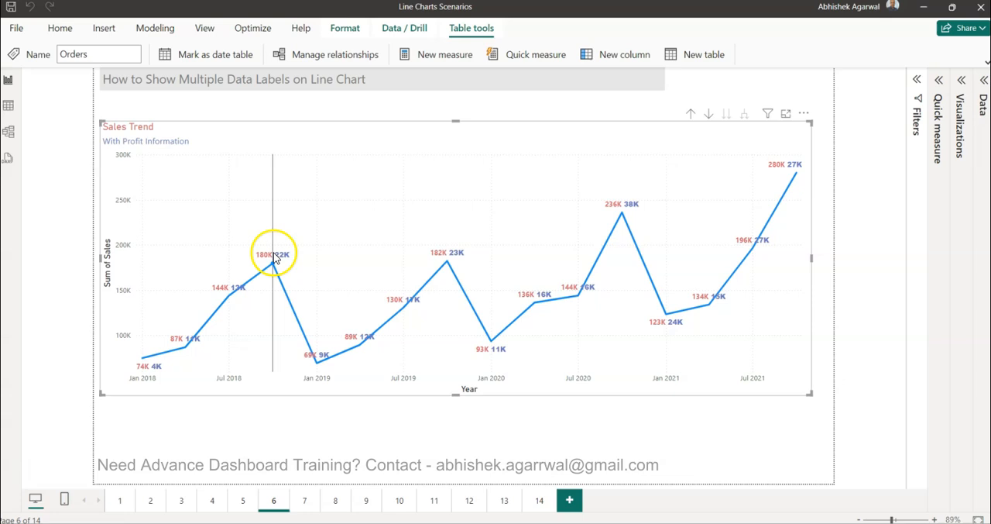
{"action": "mouse_move", "coordinate": [273, 262]}
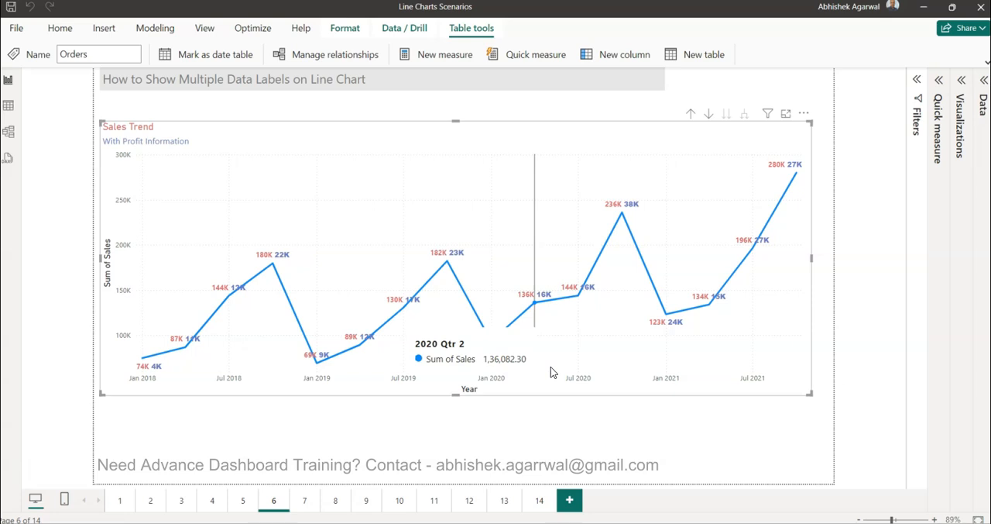
{"action": "mouse_move", "coordinate": [534, 306]}
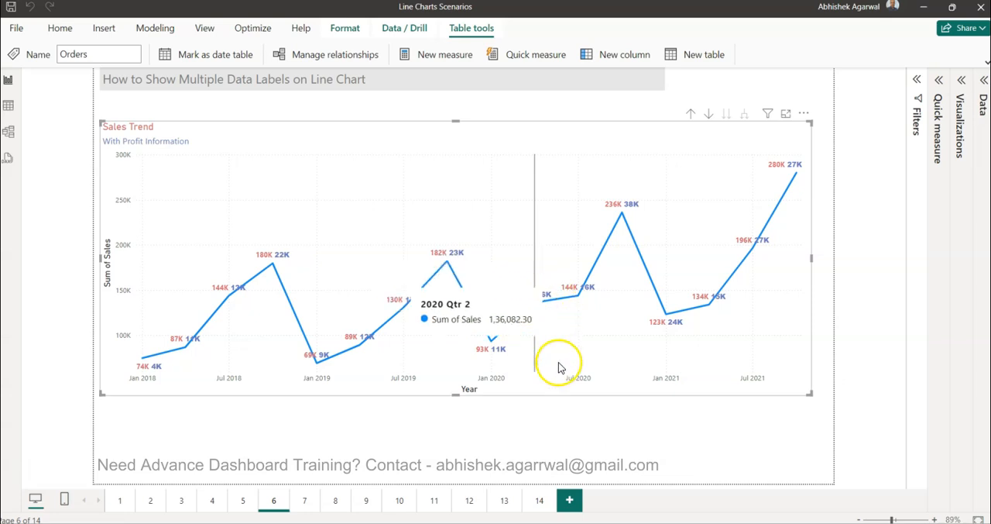
{"action": "mouse_move", "coordinate": [561, 370]}
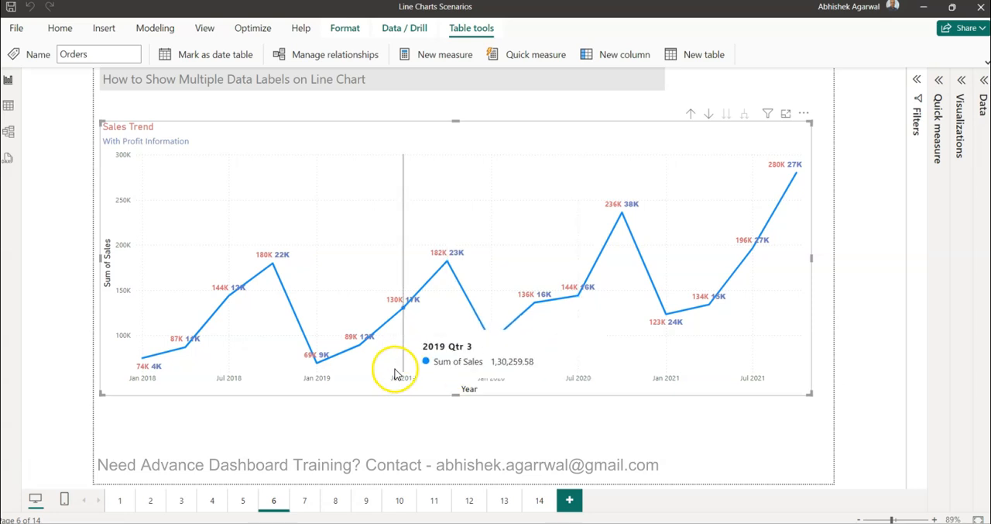
{"action": "mouse_move", "coordinate": [326, 408]}
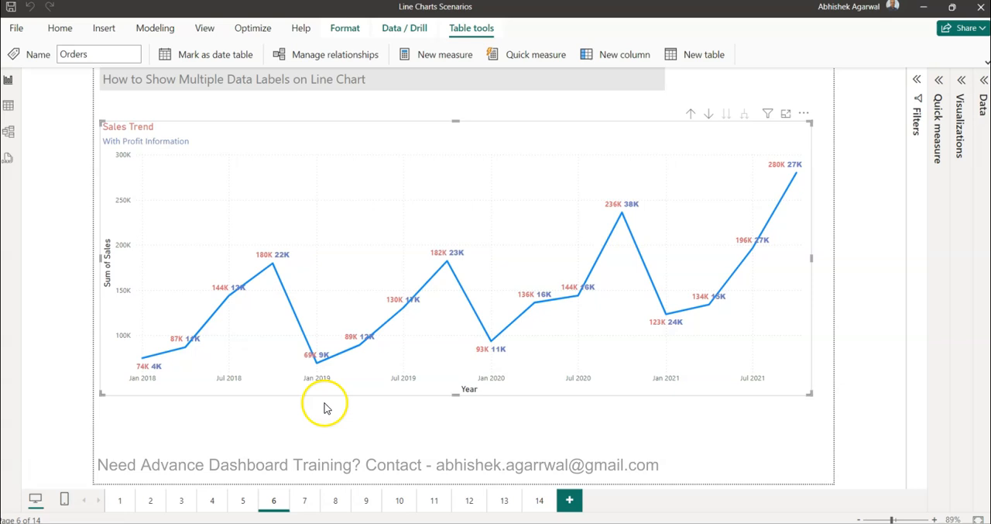
{"action": "mouse_move", "coordinate": [339, 436]}
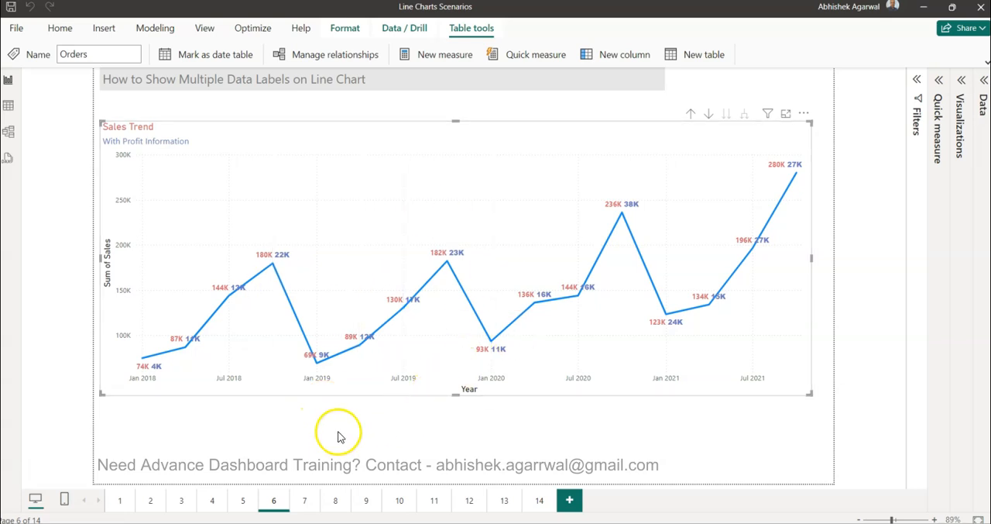
{"action": "mouse_move", "coordinate": [280, 470]}
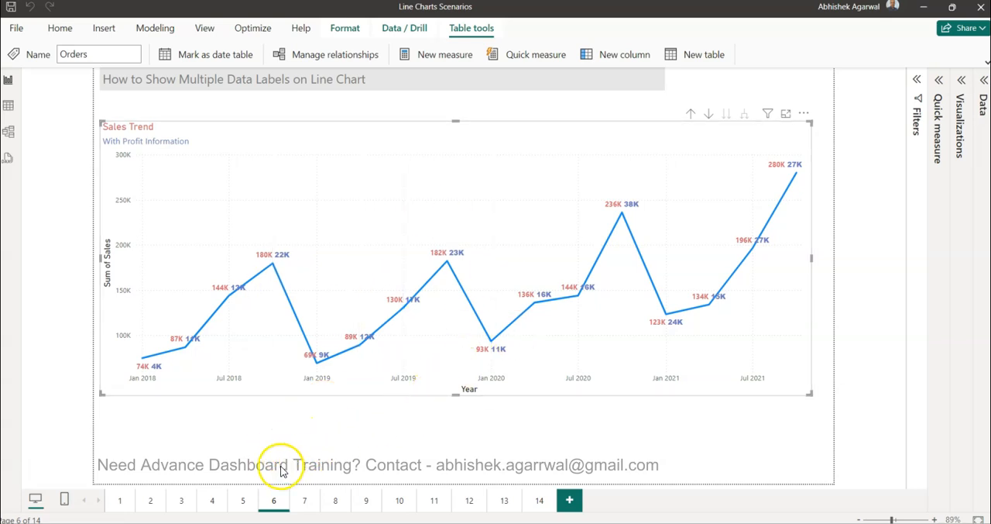
{"action": "mouse_move", "coordinate": [582, 417]}
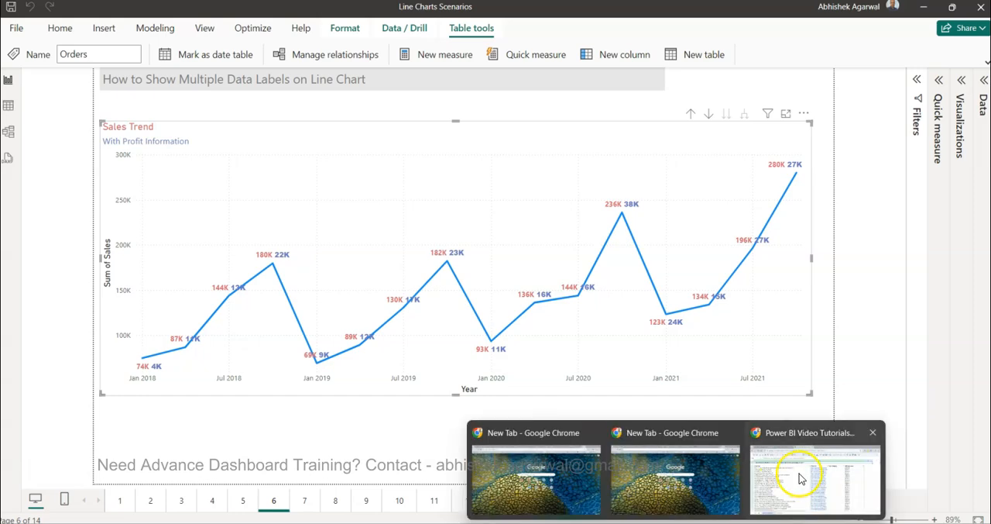
Switch to Chrome and open the Datasets spreadsheet listing datasets like Sample Superstore Dataset
{"action": "left_click", "coordinate": [815, 473]}
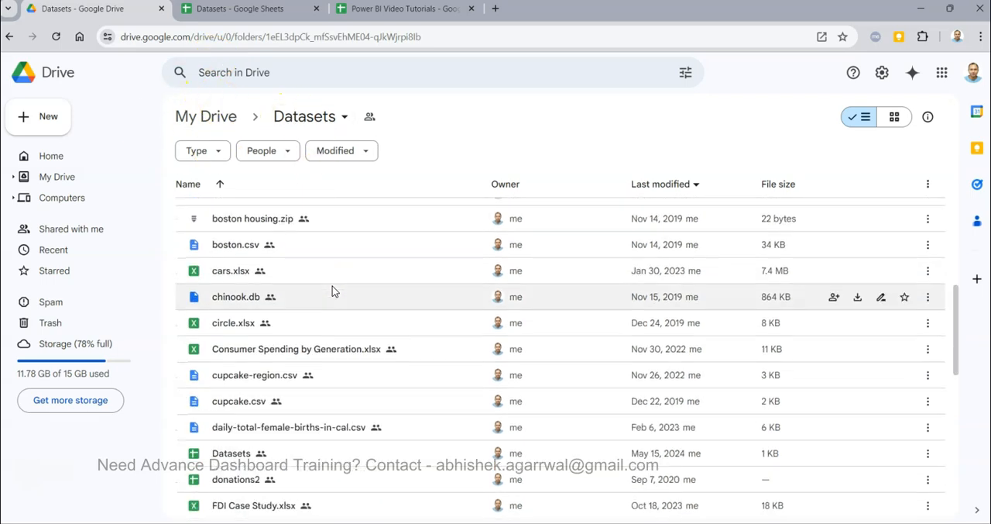
{"action": "scroll", "scroll_direction": "down", "scroll_amount": 3}
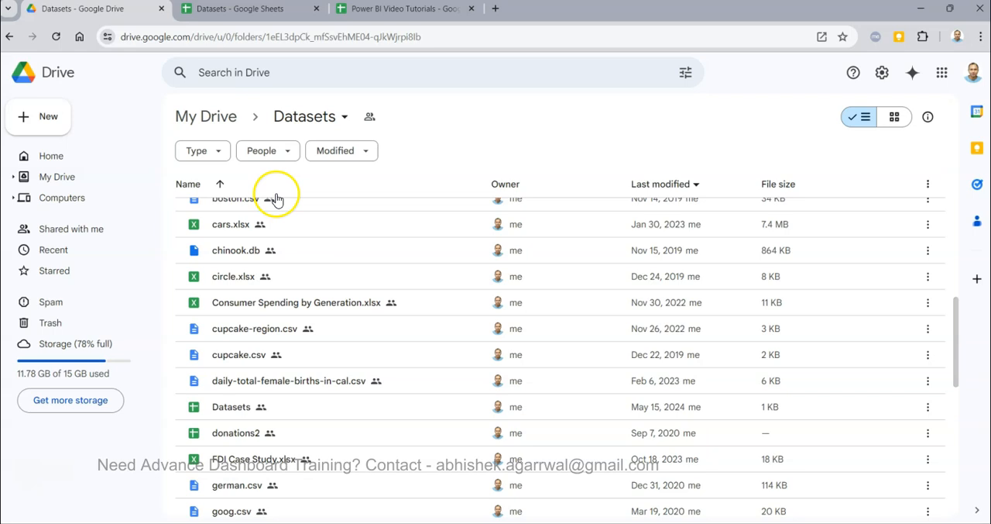
{"action": "left_click", "coordinate": [241, 9]}
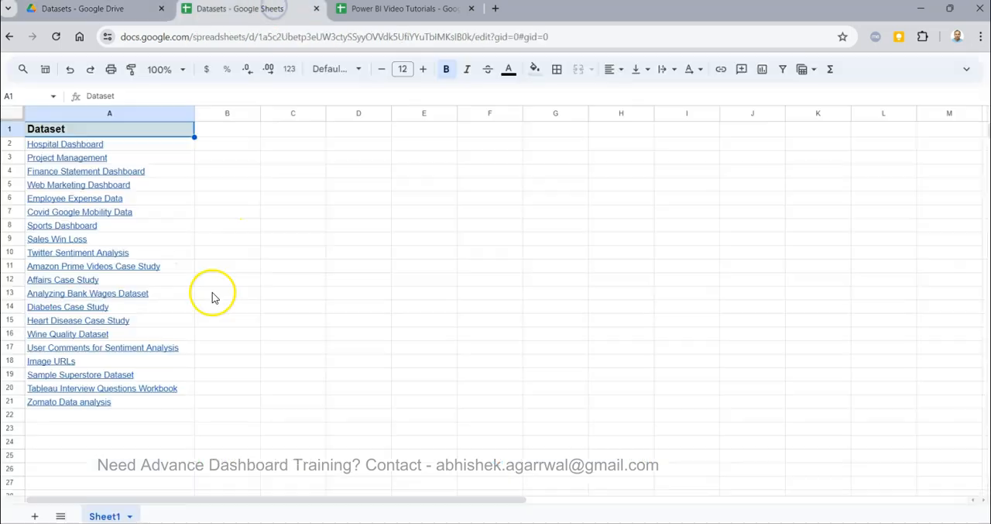
{"action": "mouse_move", "coordinate": [68, 380]}
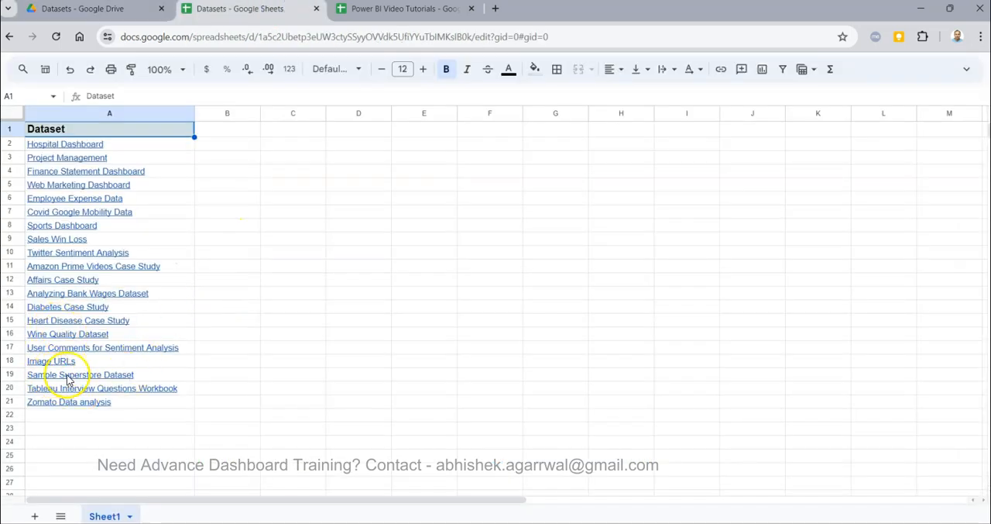
{"action": "left_click", "coordinate": [79, 374]}
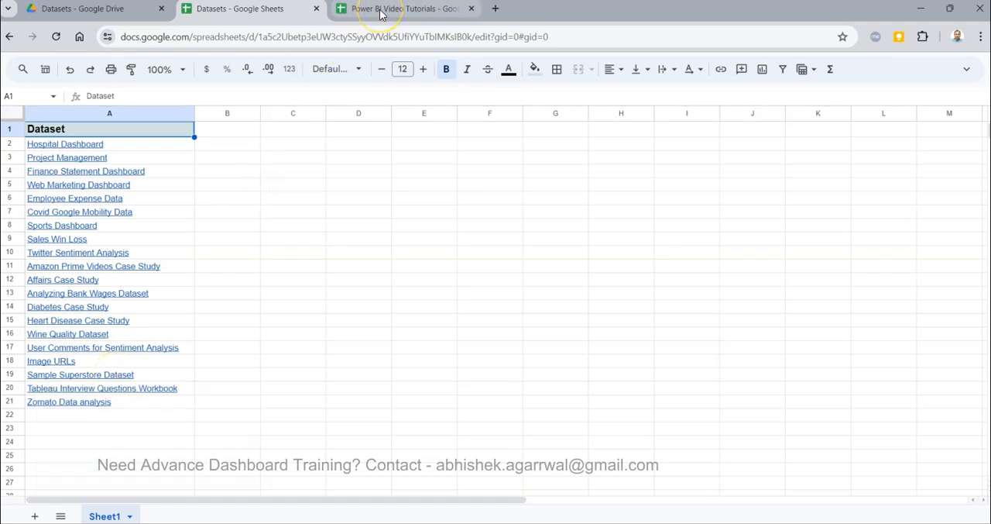
{"action": "mouse_move", "coordinate": [403, 9]}
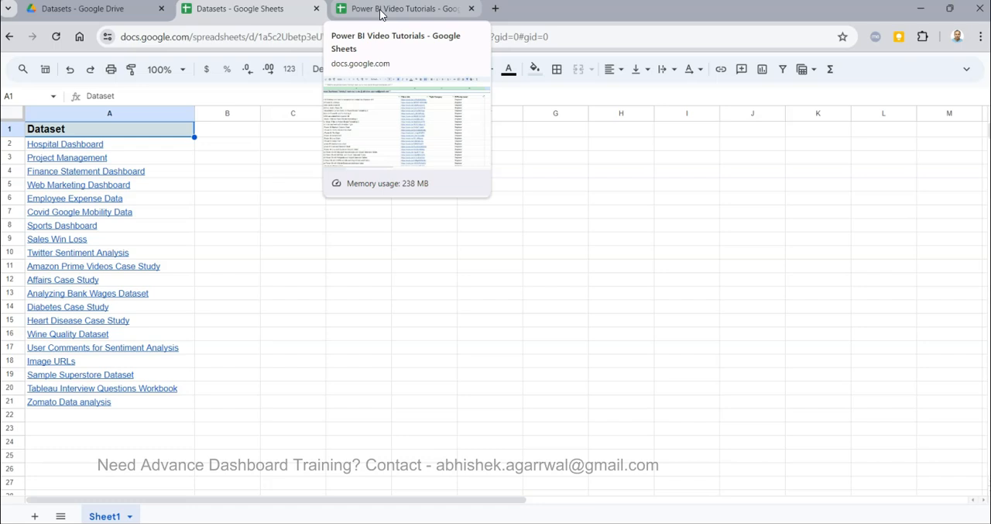
Open the Power BI Video Tutorials spreadsheet of video titles, links and difficulty levels
{"action": "left_click", "coordinate": [399, 9]}
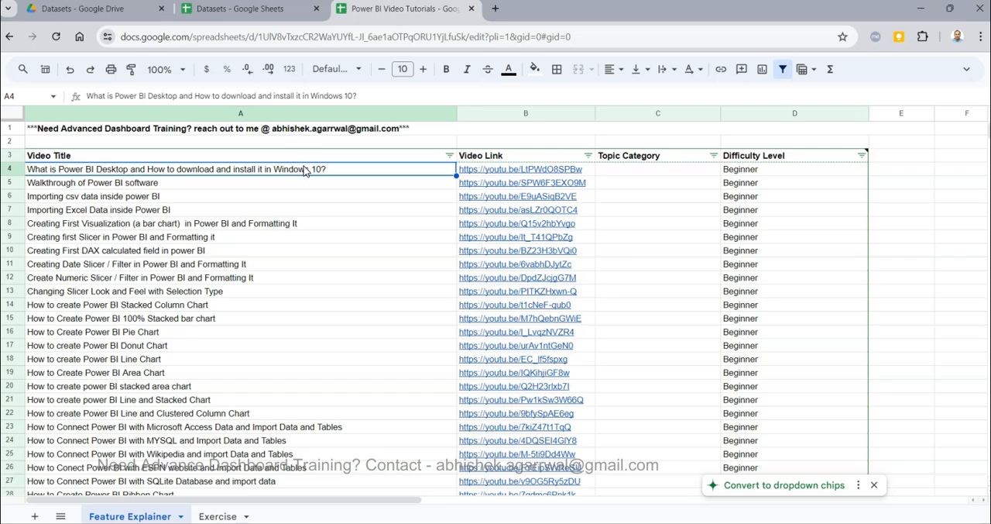
{"action": "mouse_move", "coordinate": [313, 215]}
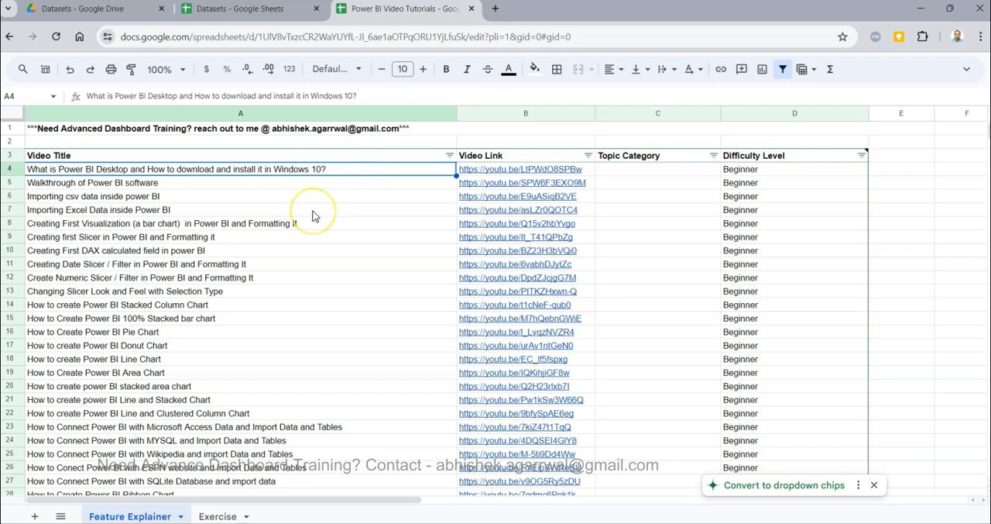
{"action": "mouse_move", "coordinate": [283, 238]}
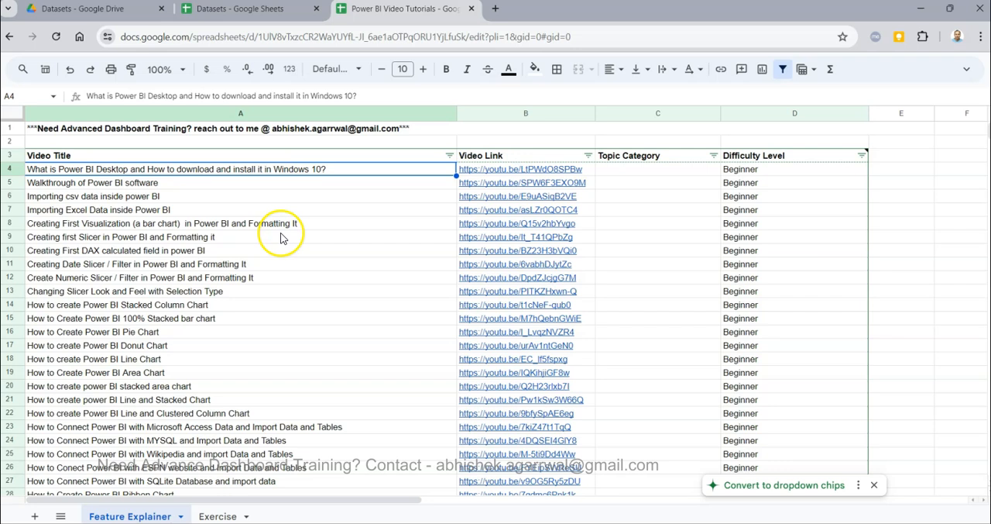
{"action": "mouse_move", "coordinate": [269, 219]}
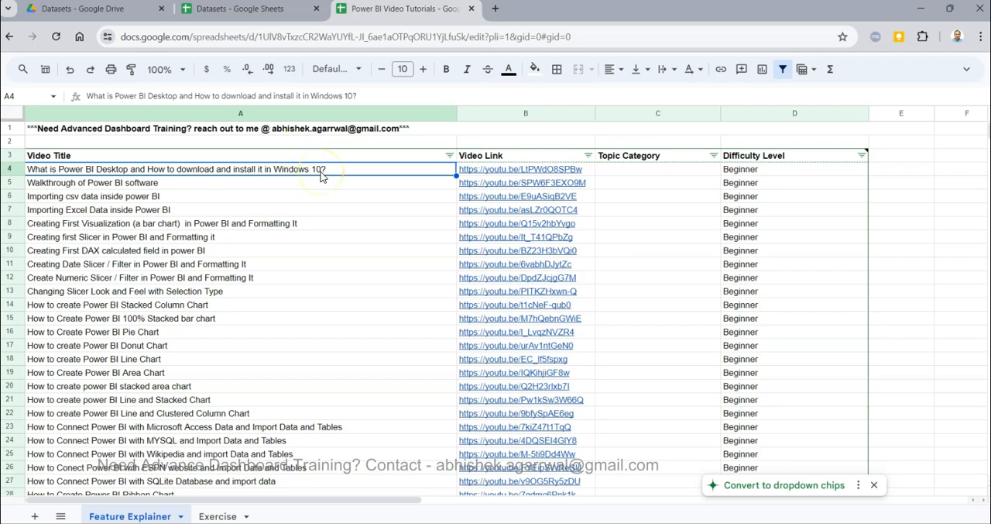
{"action": "mouse_move", "coordinate": [454, 137]}
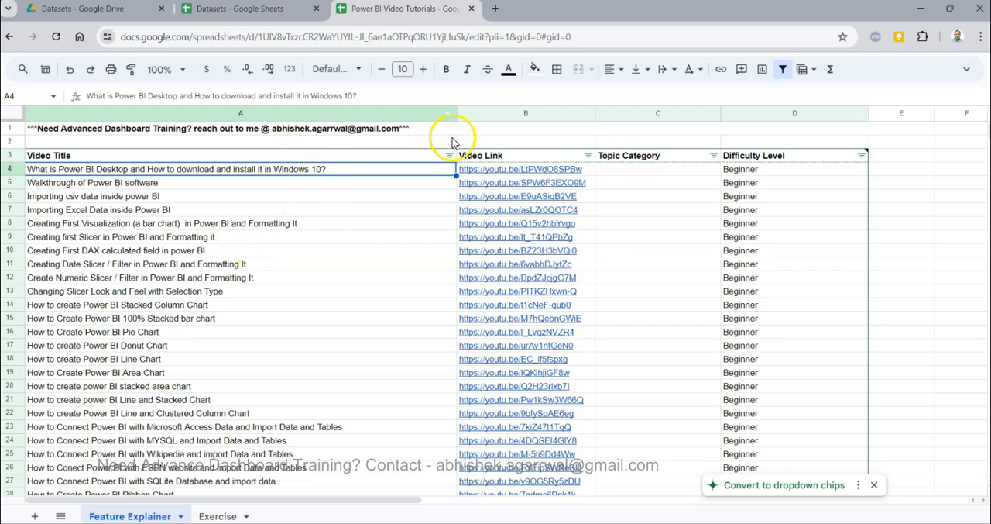
{"action": "mouse_move", "coordinate": [761, 161]}
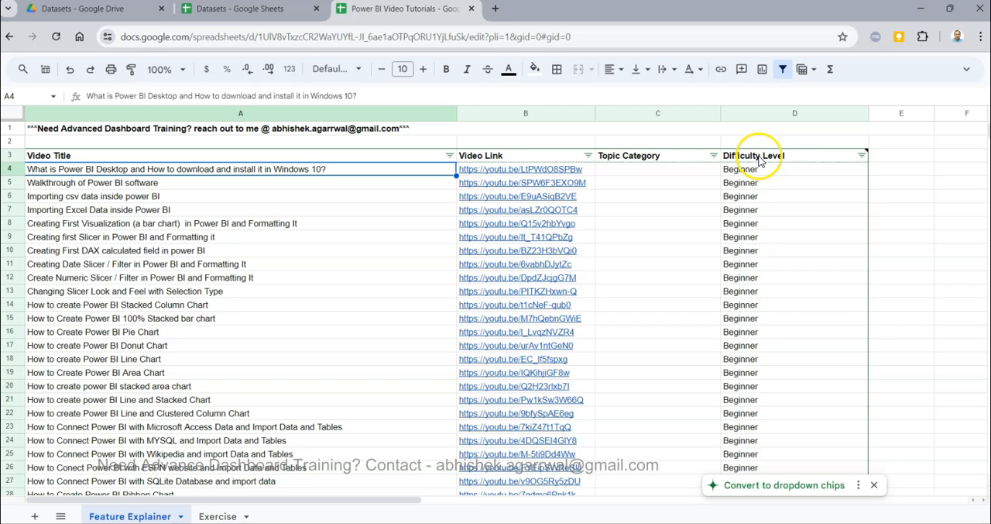
{"action": "mouse_move", "coordinate": [244, 161]}
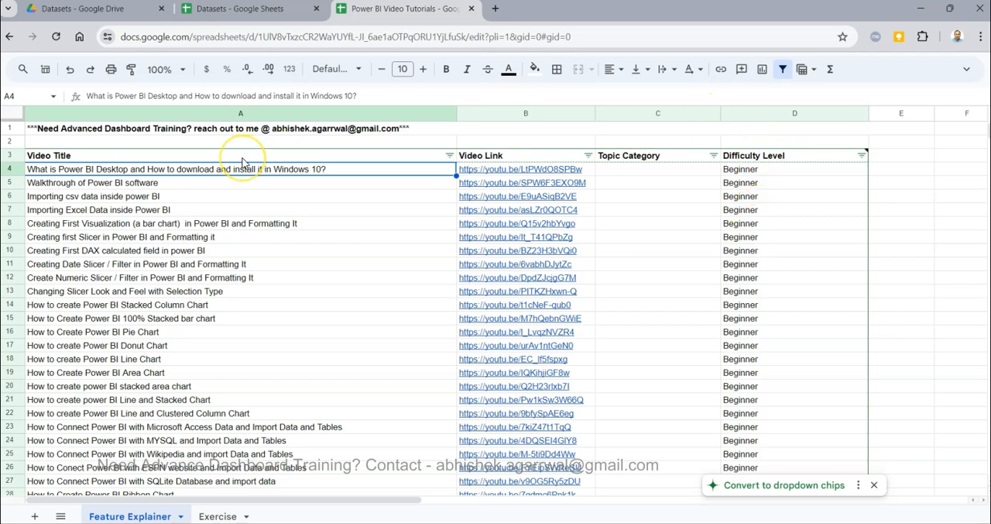
{"action": "mouse_move", "coordinate": [348, 201]}
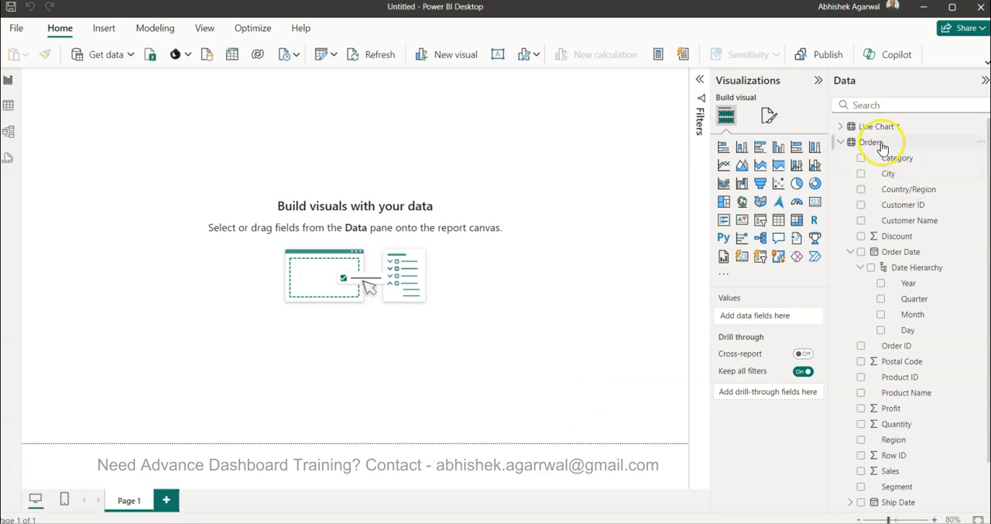
Create a line chart of Sum of Sales by Order Date year and quarter
{"action": "left_click", "coordinate": [872, 142]}
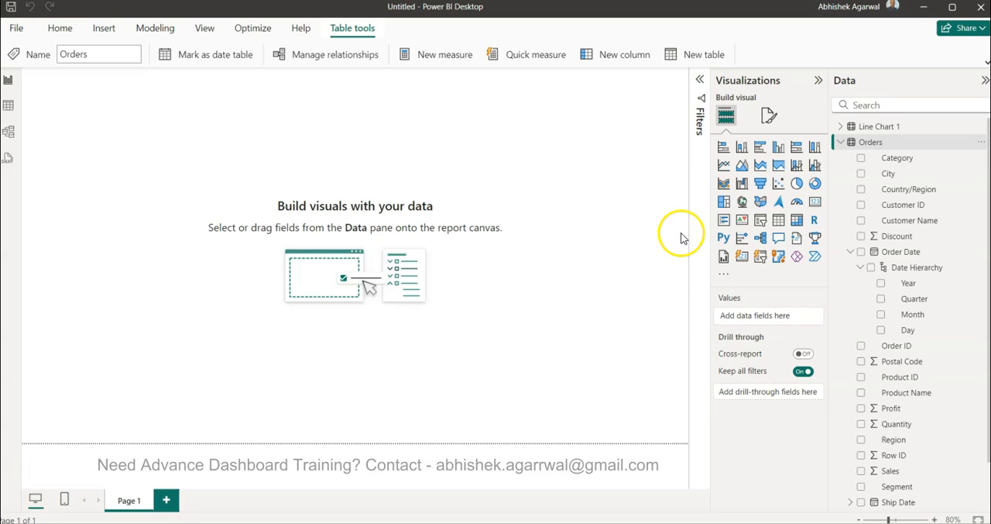
{"action": "mouse_move", "coordinate": [725, 165]}
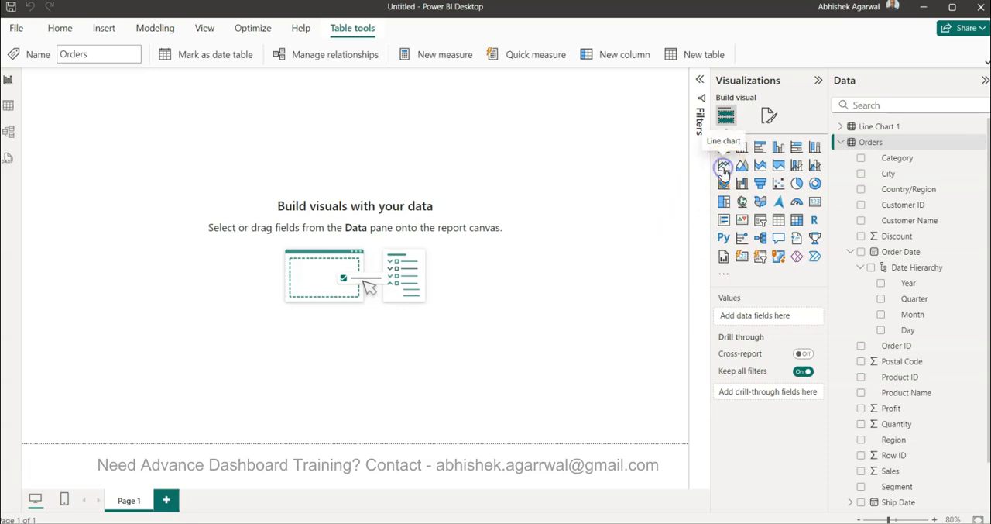
{"action": "left_click", "coordinate": [862, 251]}
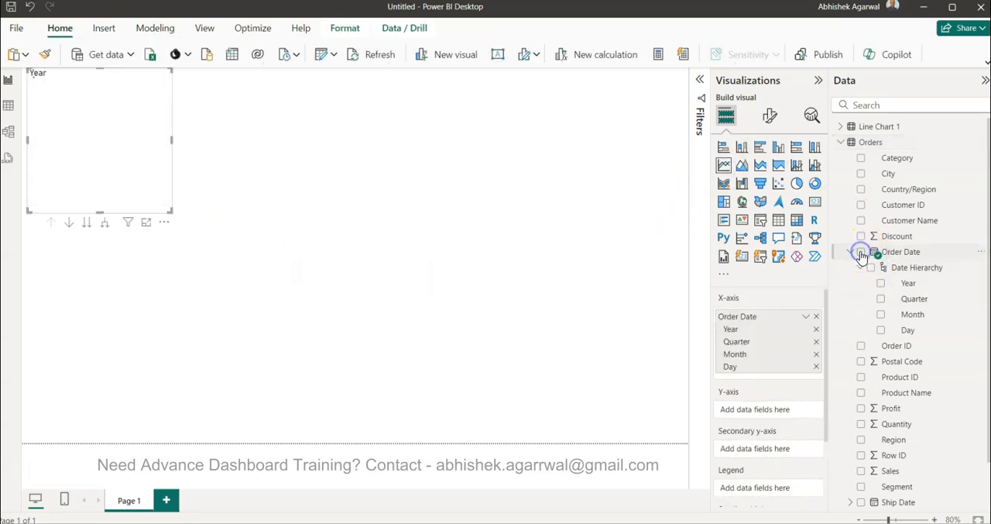
{"action": "left_click", "coordinate": [861, 252]}
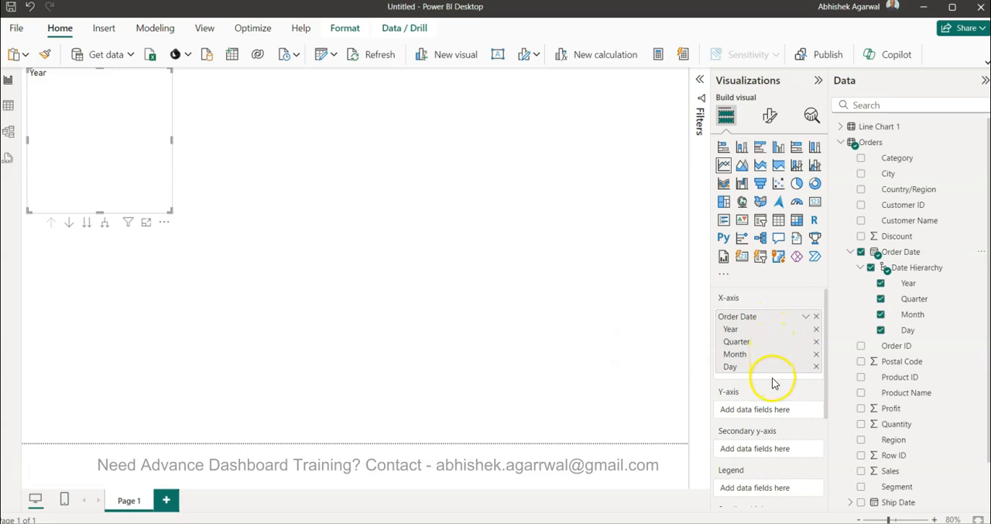
{"action": "left_click", "coordinate": [816, 367]}
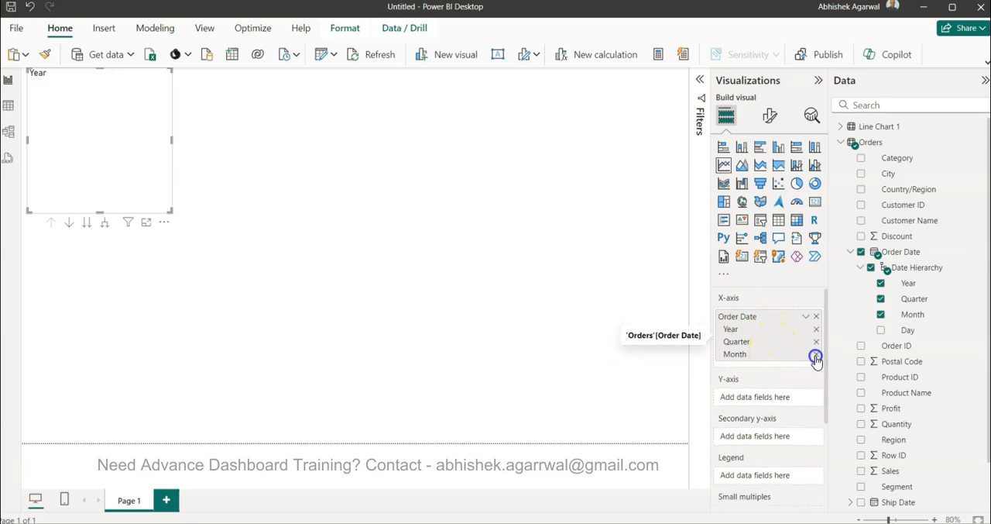
{"action": "left_click", "coordinate": [816, 354]}
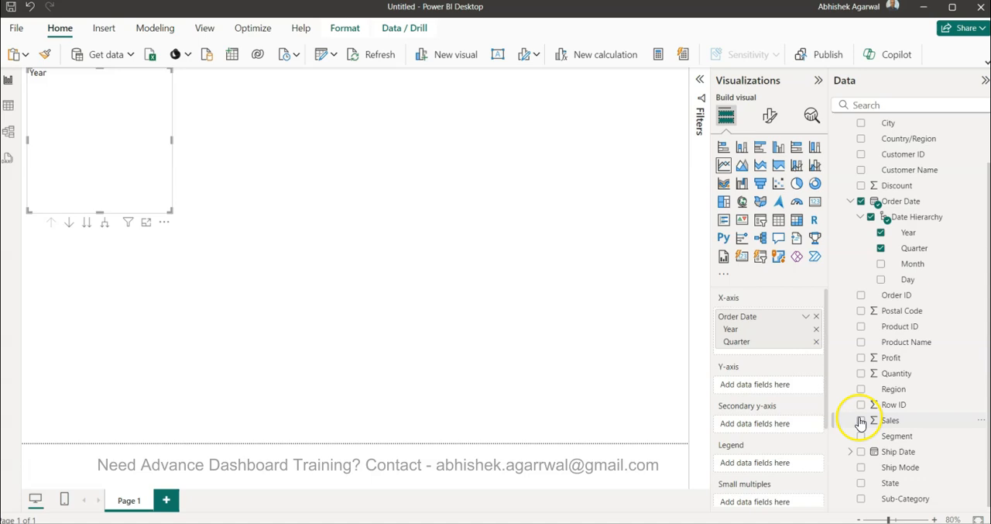
{"action": "left_click", "coordinate": [861, 419]}
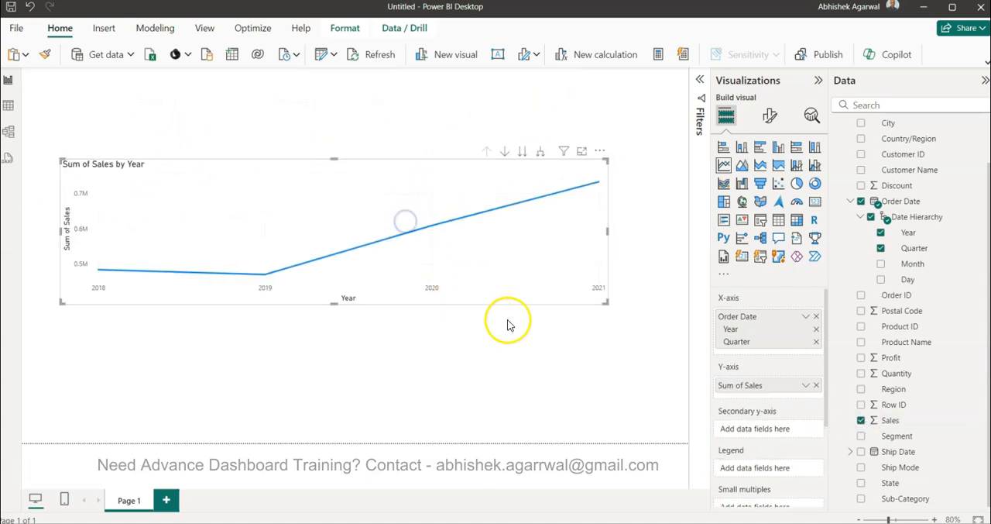
{"action": "mouse_move", "coordinate": [540, 152]}
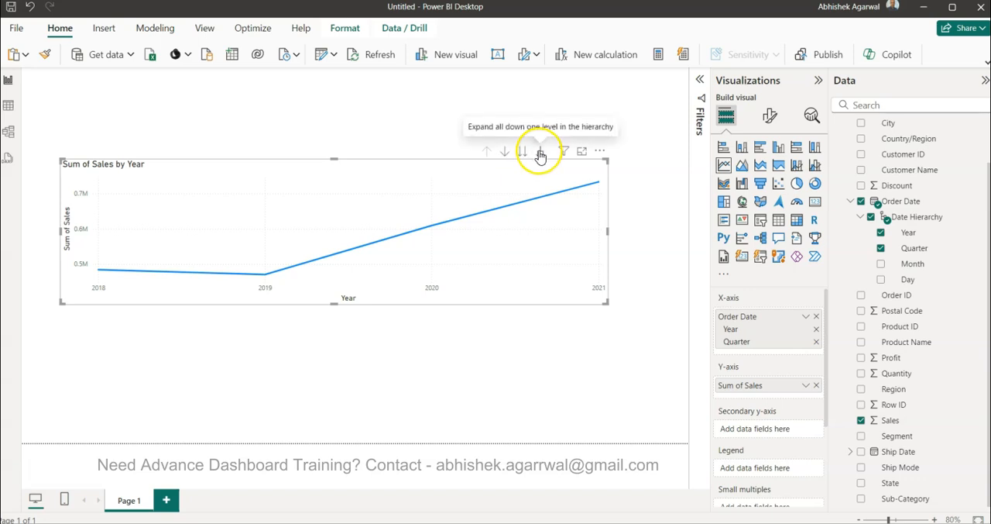
{"action": "left_click", "coordinate": [540, 151]}
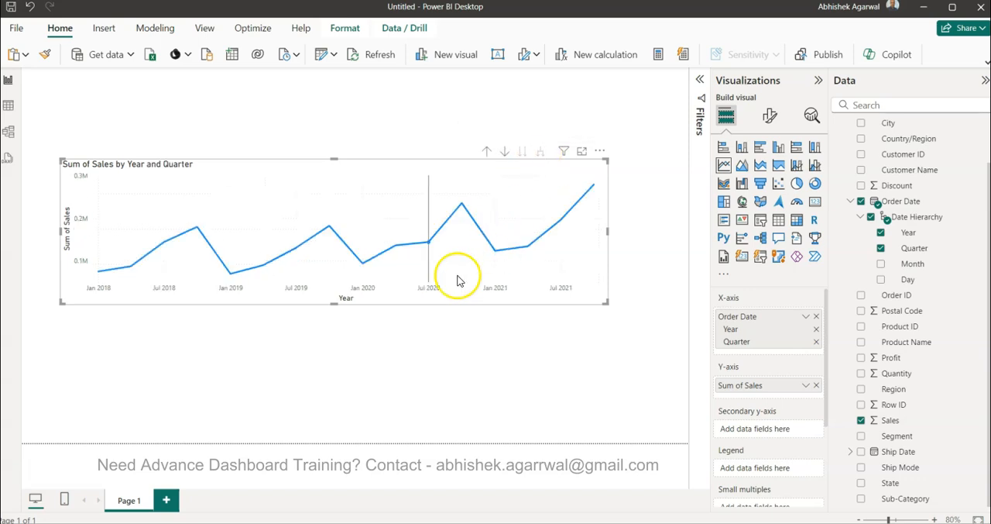
{"action": "mouse_move", "coordinate": [556, 233]}
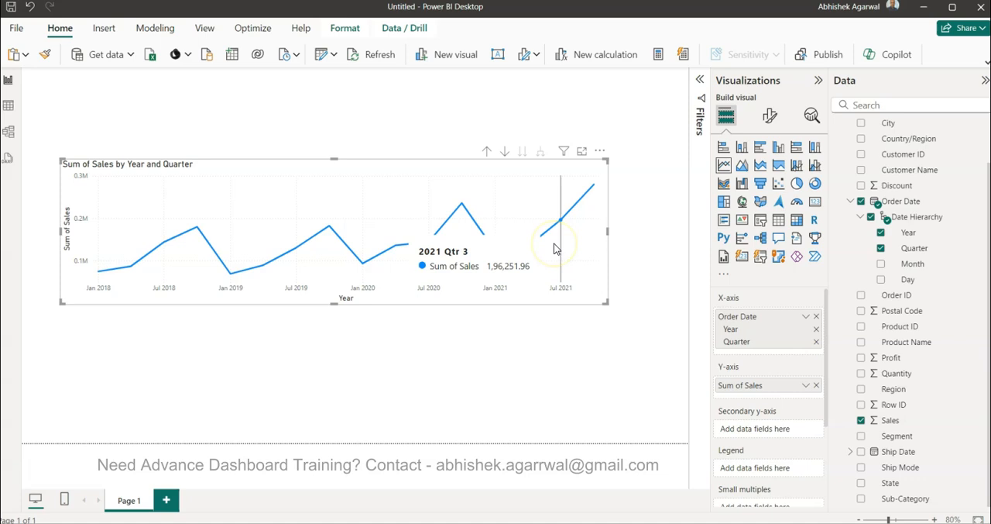
Turn on the chart's data labels and make their values orange and bold
{"action": "left_click", "coordinate": [769, 114]}
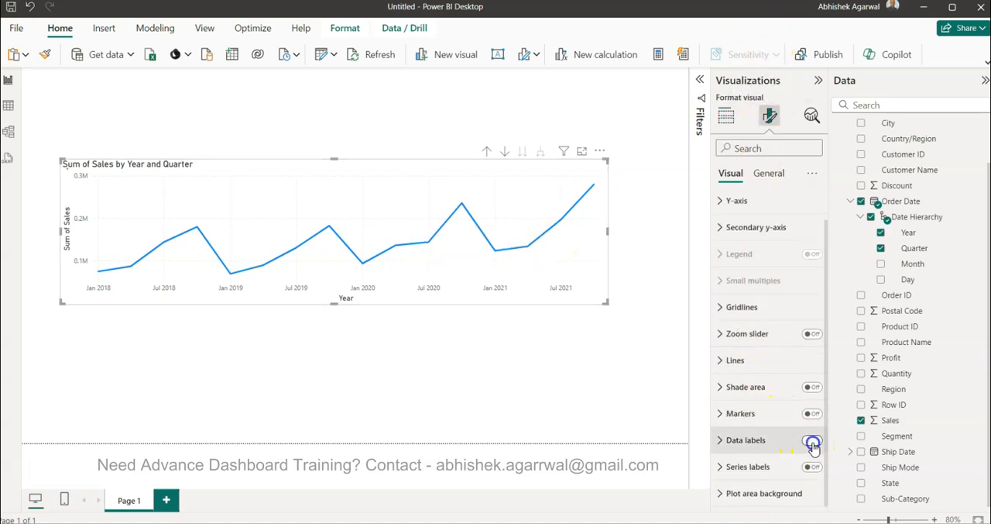
{"action": "left_click", "coordinate": [813, 440]}
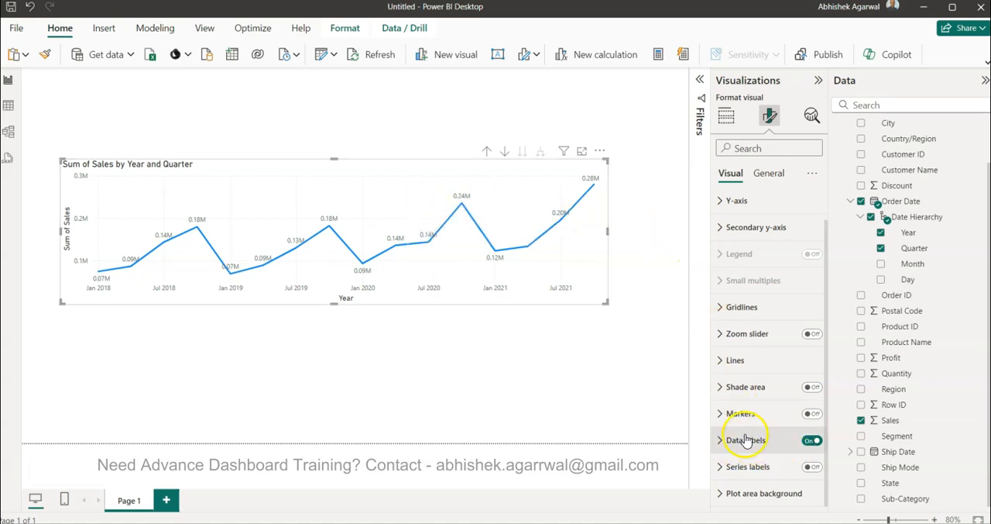
{"action": "left_click", "coordinate": [747, 439]}
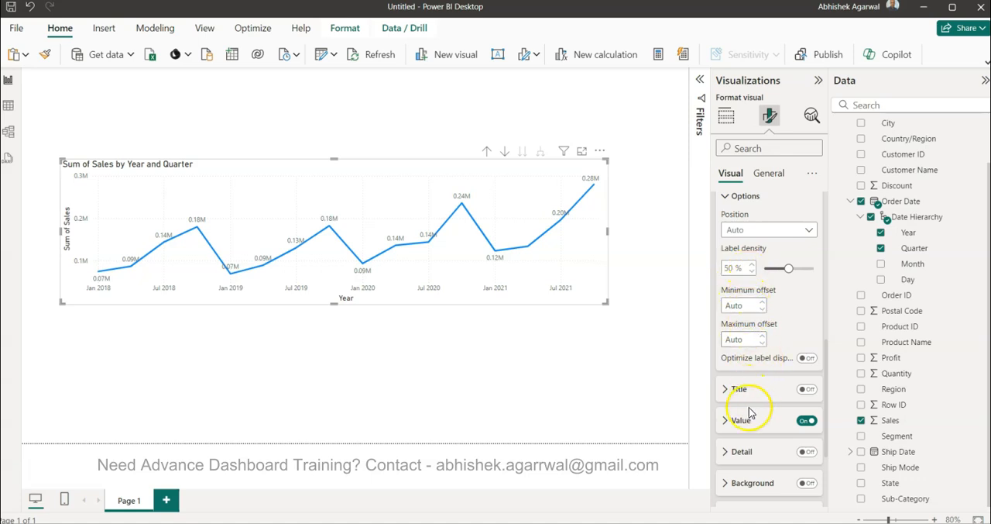
{"action": "left_click", "coordinate": [736, 420]}
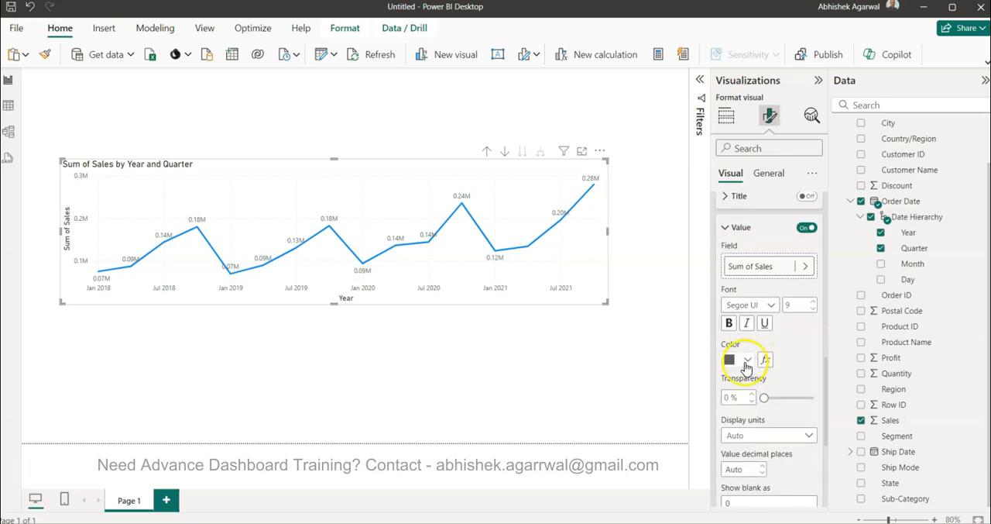
{"action": "left_click", "coordinate": [729, 358]}
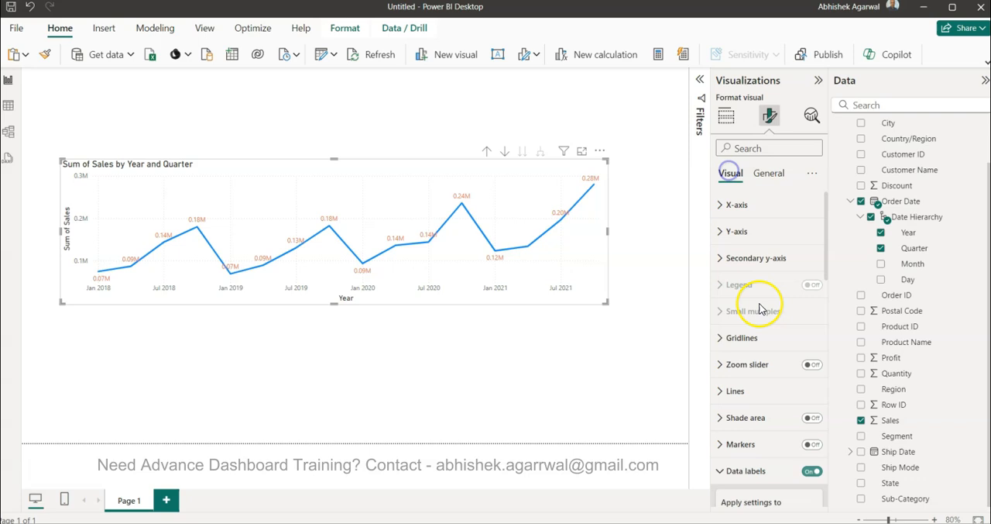
{"action": "left_click", "coordinate": [745, 470]}
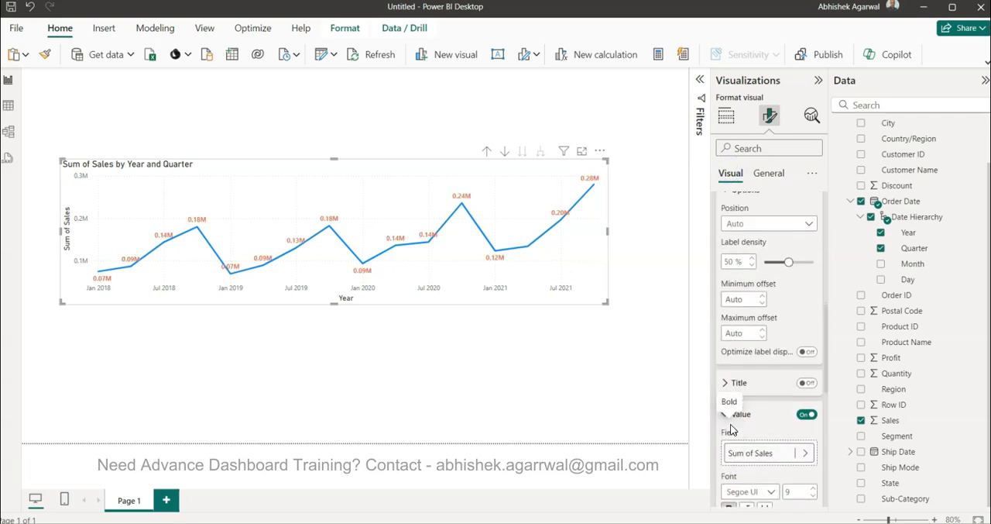
{"action": "left_click", "coordinate": [768, 173]}
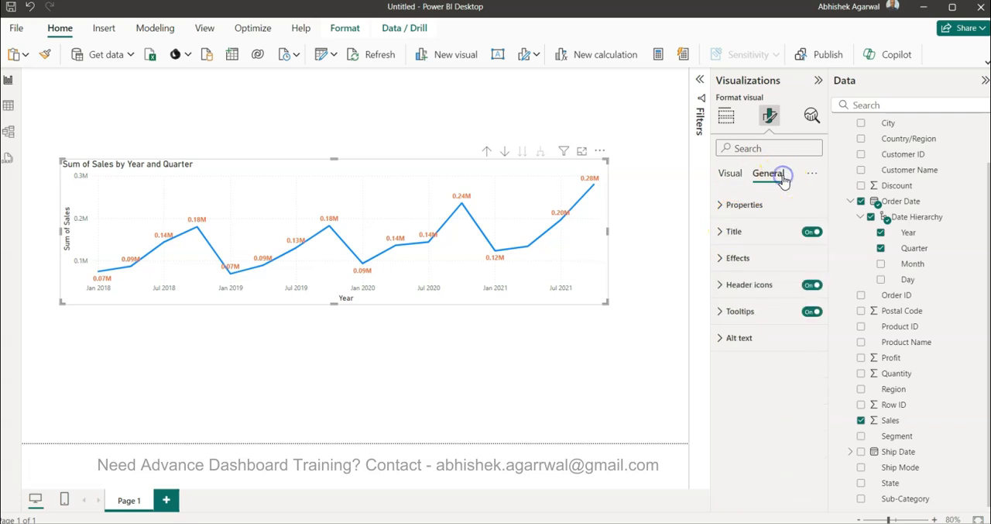
Make the 'Sales Trend' title orange in a larger heading style
{"action": "left_click", "coordinate": [733, 230]}
{"action": "type", "text": "Sales Trend"}
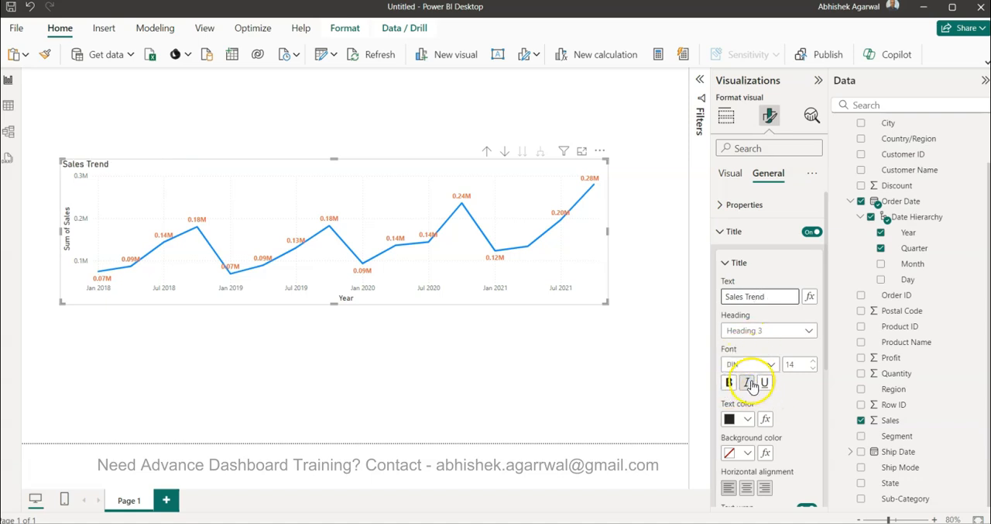
{"action": "left_click", "coordinate": [746, 418]}
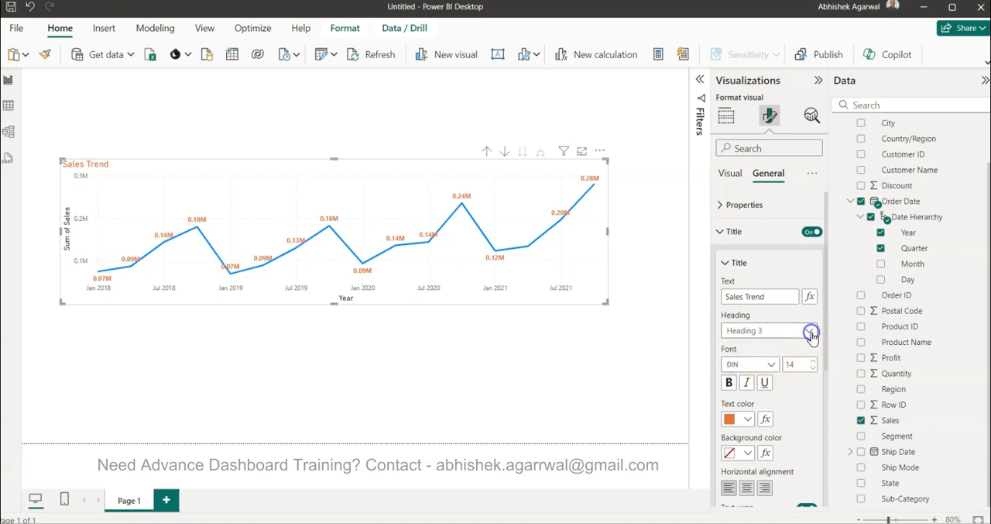
{"action": "left_click", "coordinate": [811, 330]}
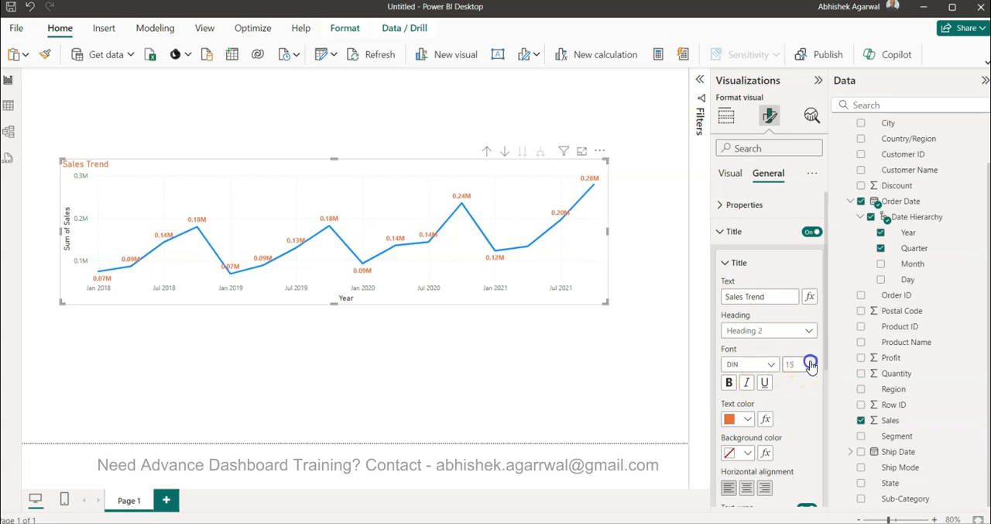
{"action": "left_click", "coordinate": [811, 360]}
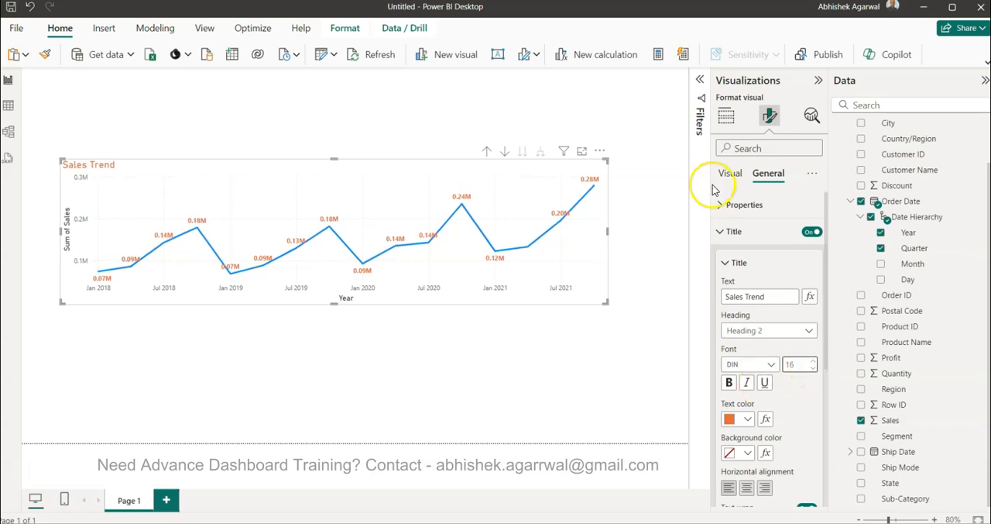
{"action": "left_click", "coordinate": [729, 173]}
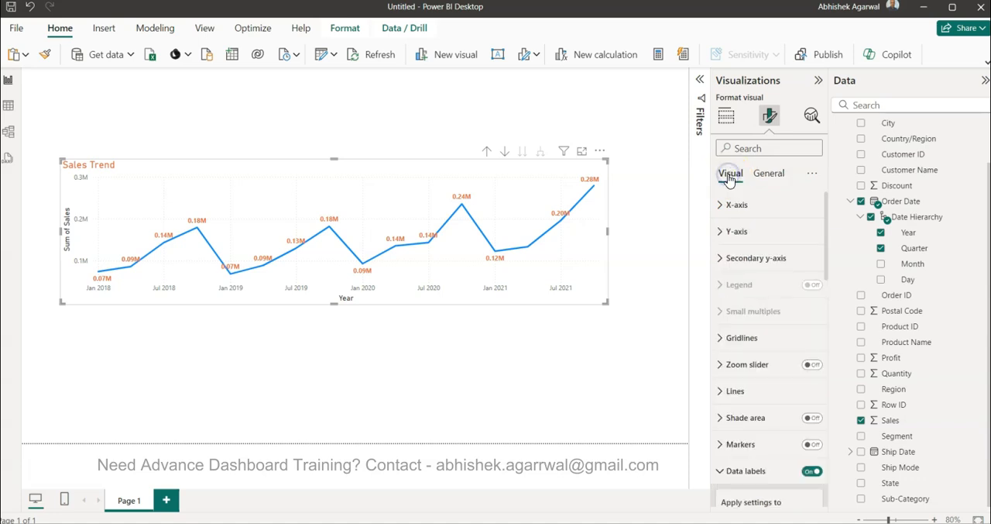
Turn on the Detail data label to show Sum of Profit beside each sales value
{"action": "left_click", "coordinate": [746, 231]}
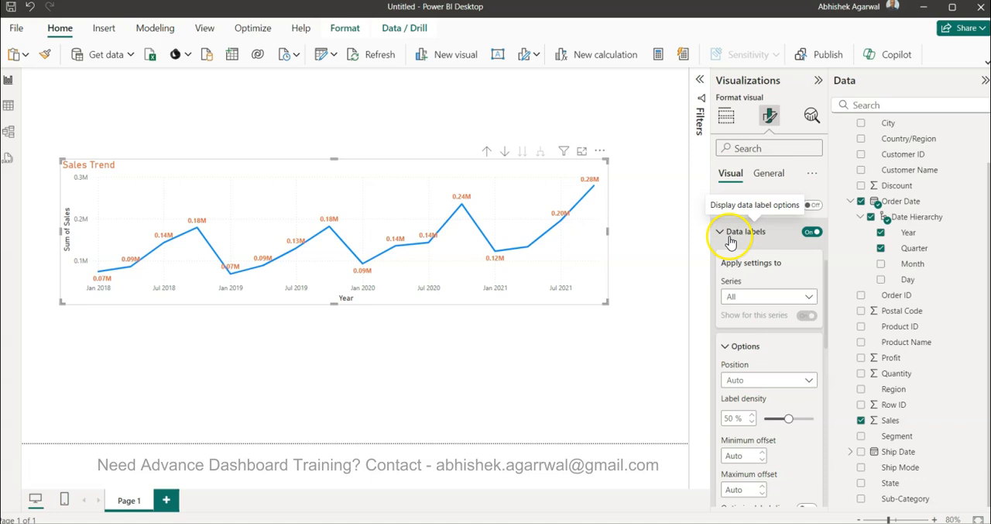
{"action": "left_click", "coordinate": [745, 232]}
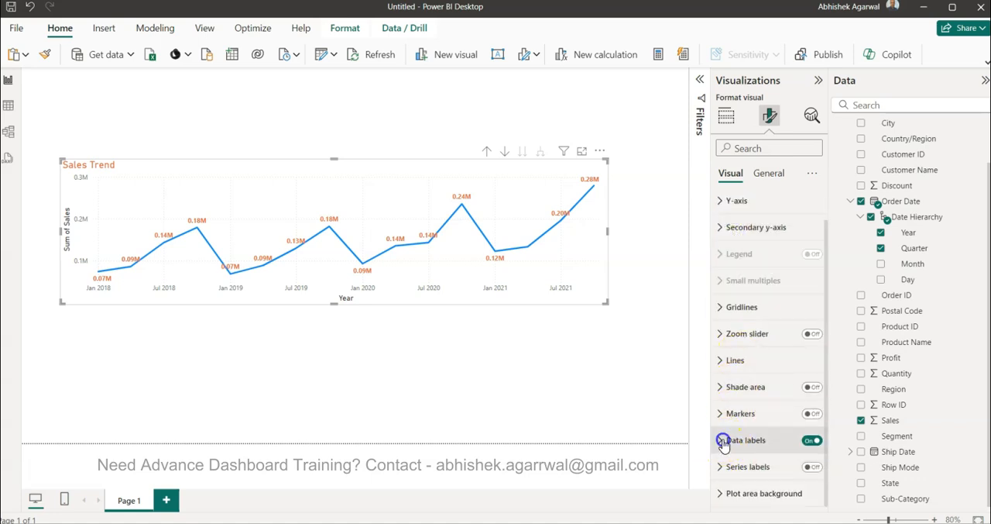
{"action": "left_click", "coordinate": [748, 440]}
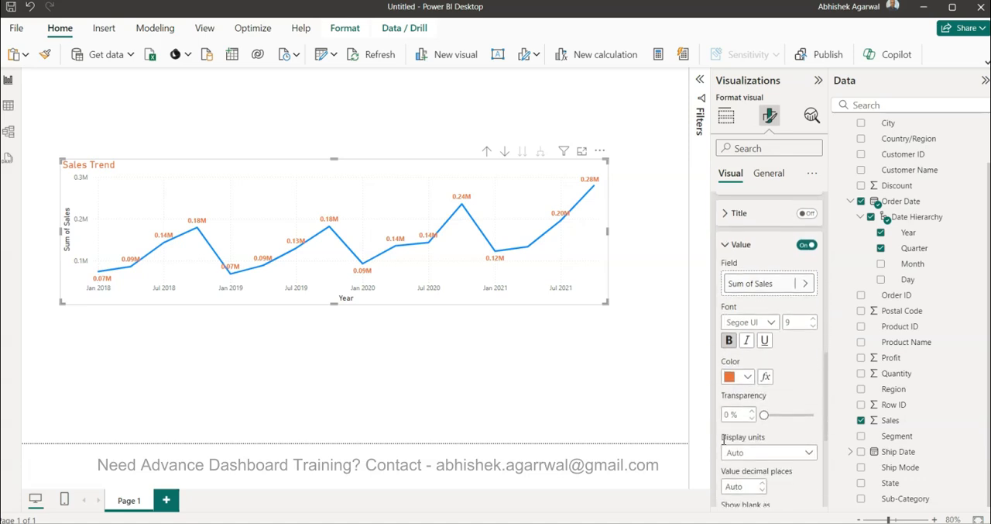
{"action": "left_click", "coordinate": [723, 244]}
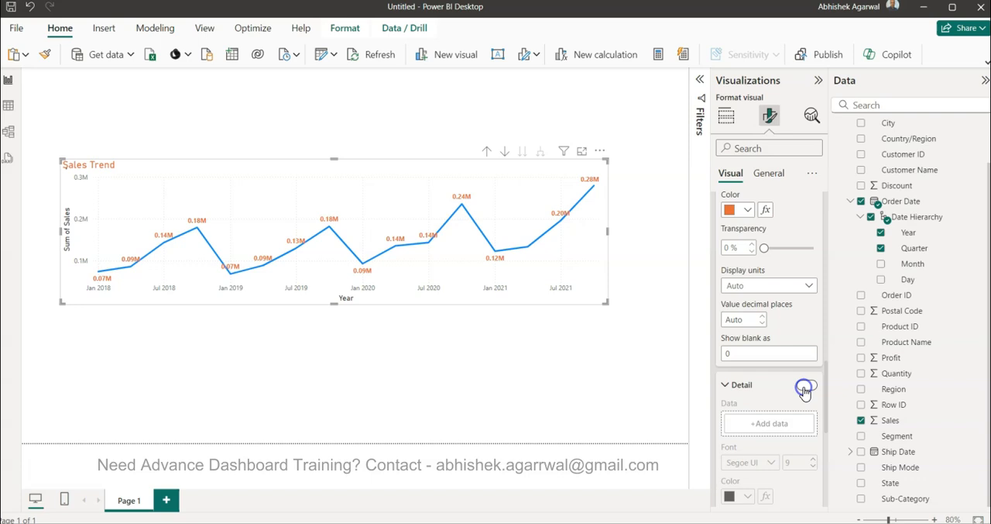
{"action": "left_click", "coordinate": [806, 385]}
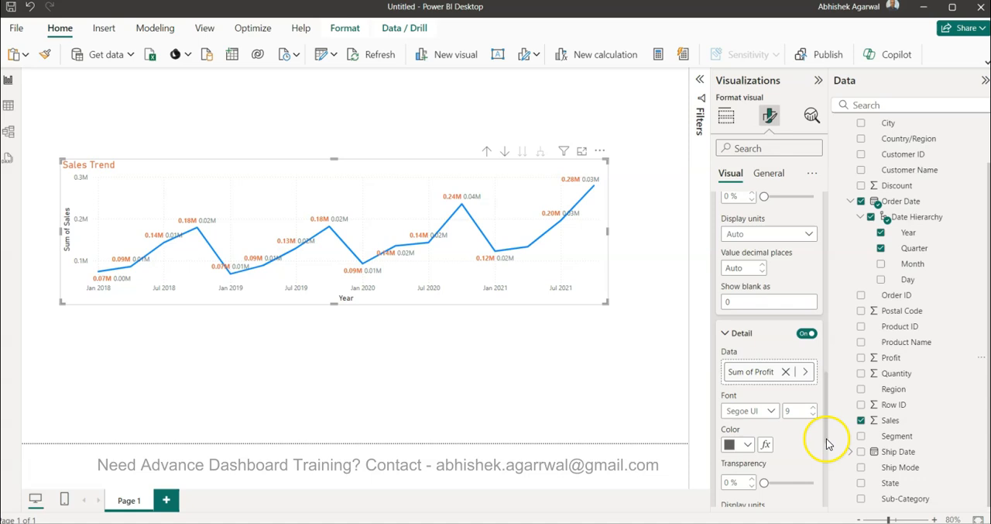
{"action": "scroll", "scroll_direction": "down", "scroll_amount": 3}
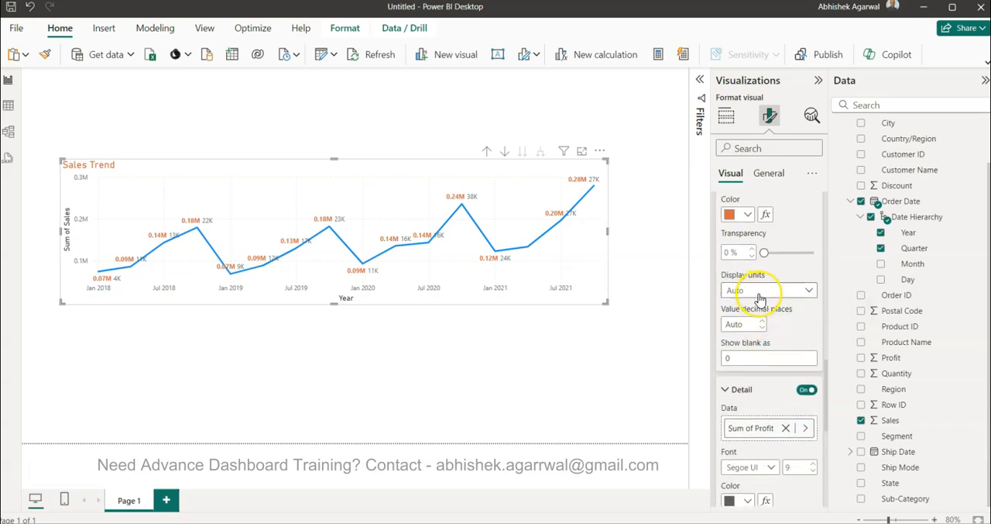
Set the data label display units to Thousands, e.g. 280K
{"action": "left_click", "coordinate": [767, 289]}
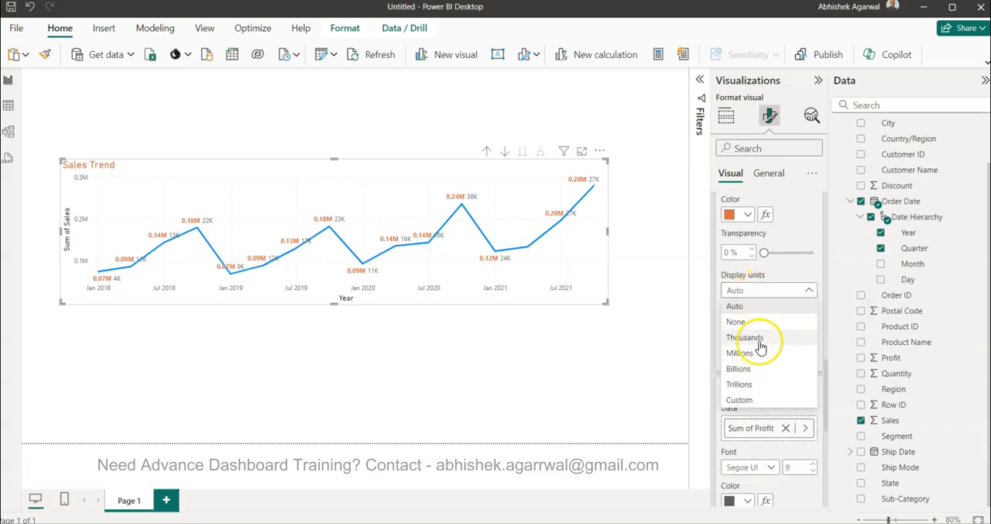
{"action": "left_click", "coordinate": [745, 336]}
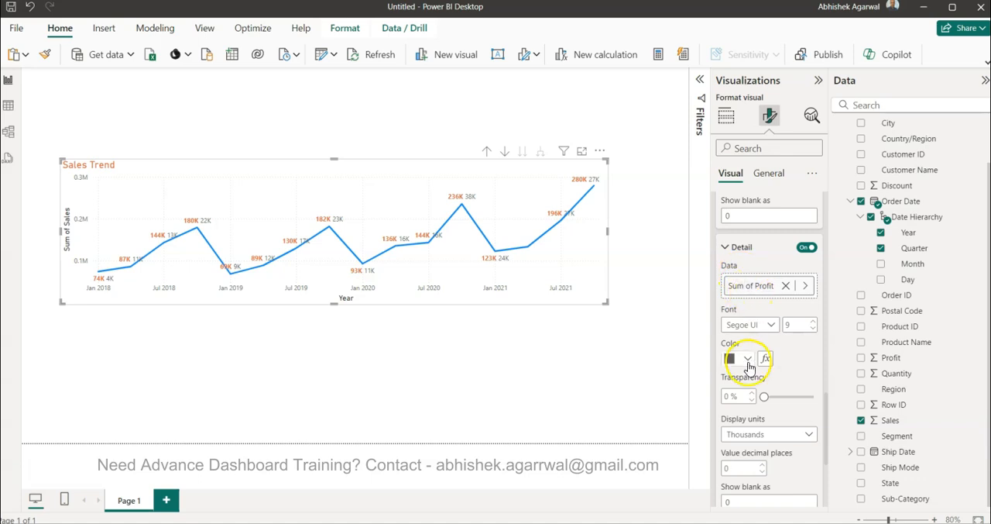
Make the profit detail labels blue, larger and Segoe UI Bold
{"action": "left_click", "coordinate": [746, 358]}
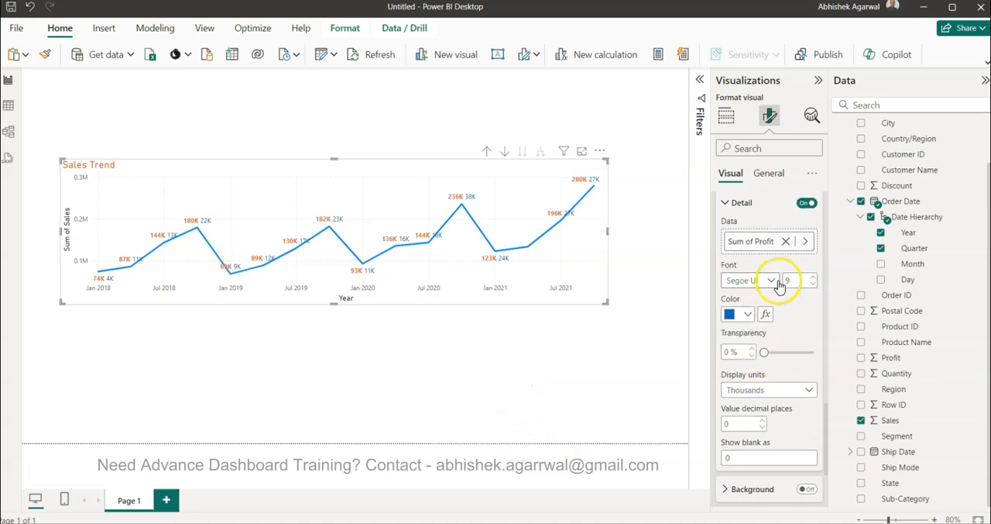
{"action": "left_click", "coordinate": [813, 275]}
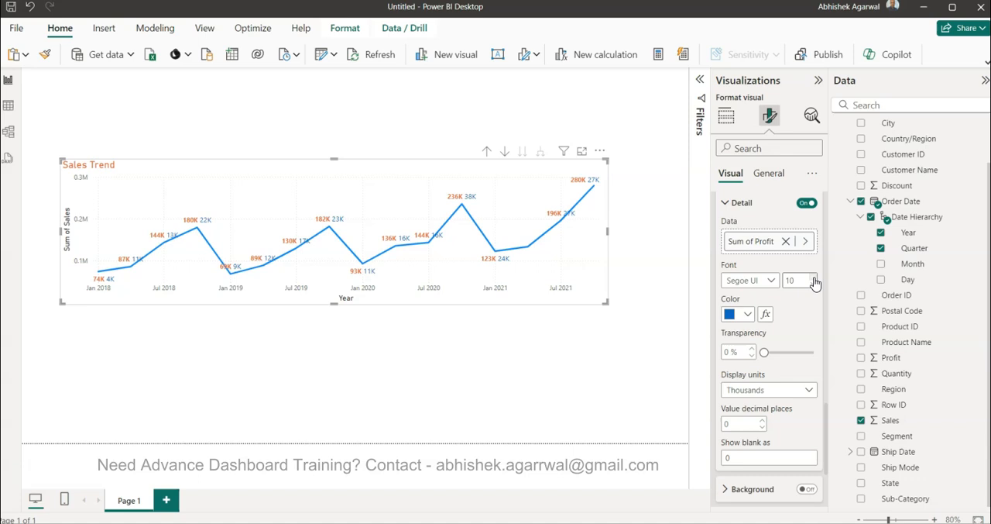
{"action": "left_click", "coordinate": [750, 279]}
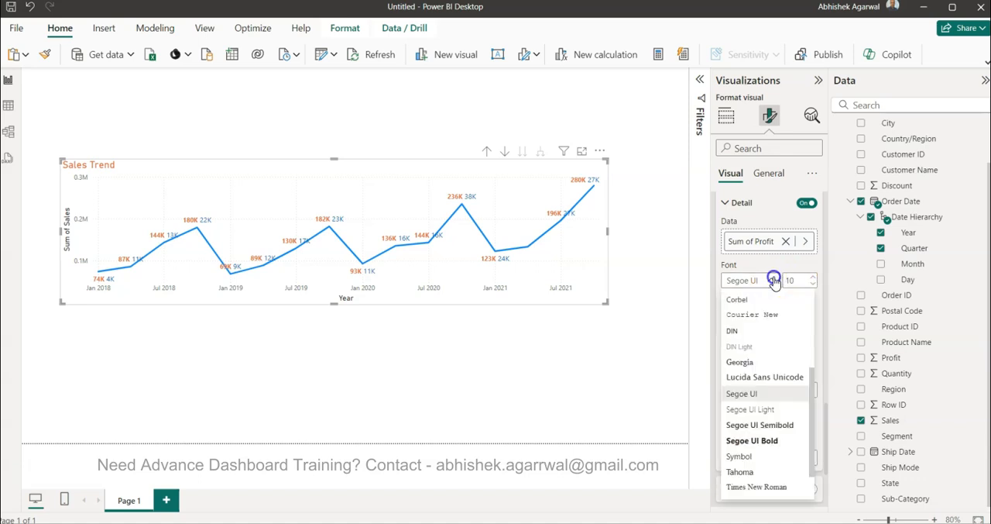
{"action": "left_click", "coordinate": [772, 280]}
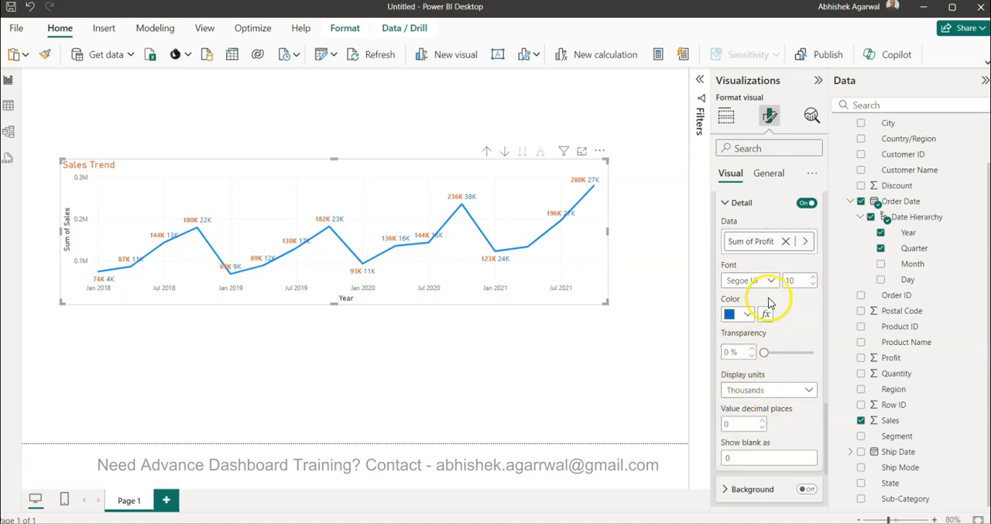
{"action": "left_click", "coordinate": [767, 280]}
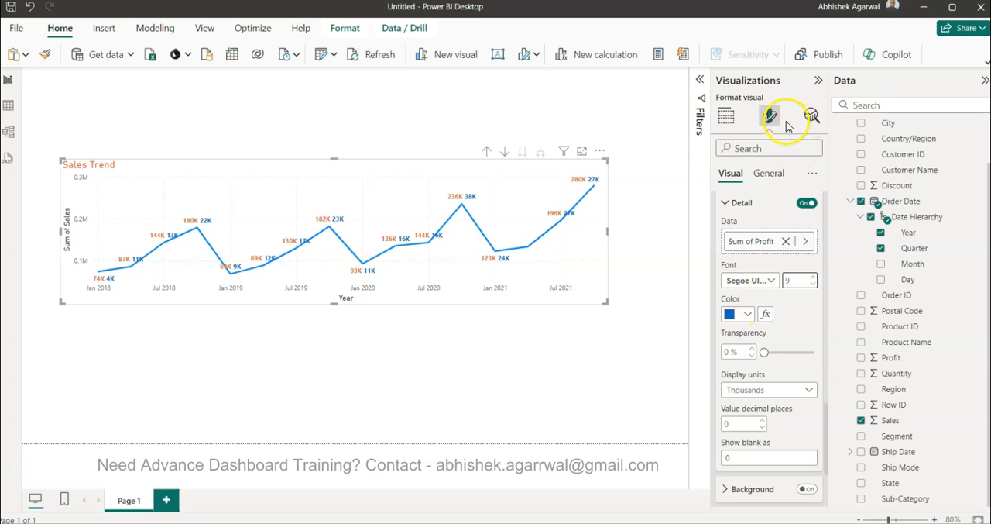
{"action": "left_click", "coordinate": [768, 173]}
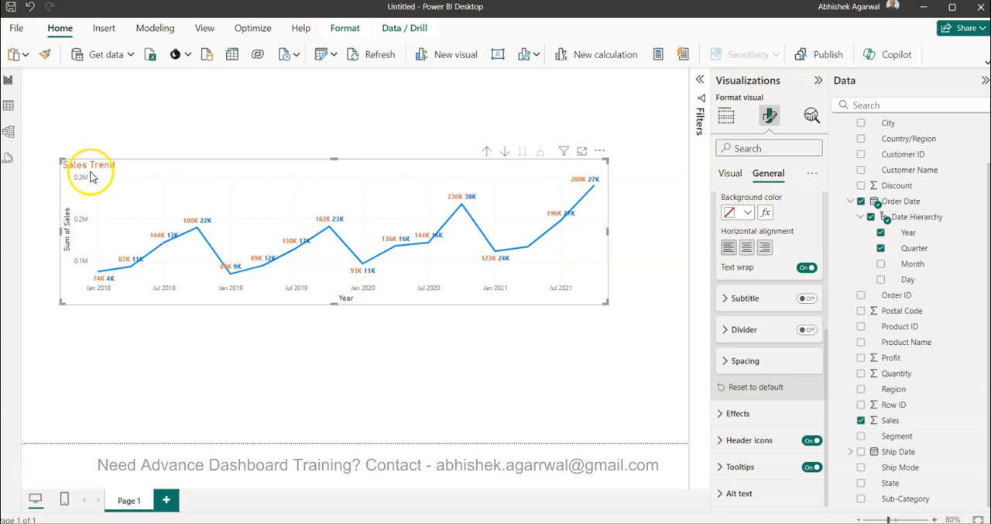
{"action": "mouse_move", "coordinate": [116, 173]}
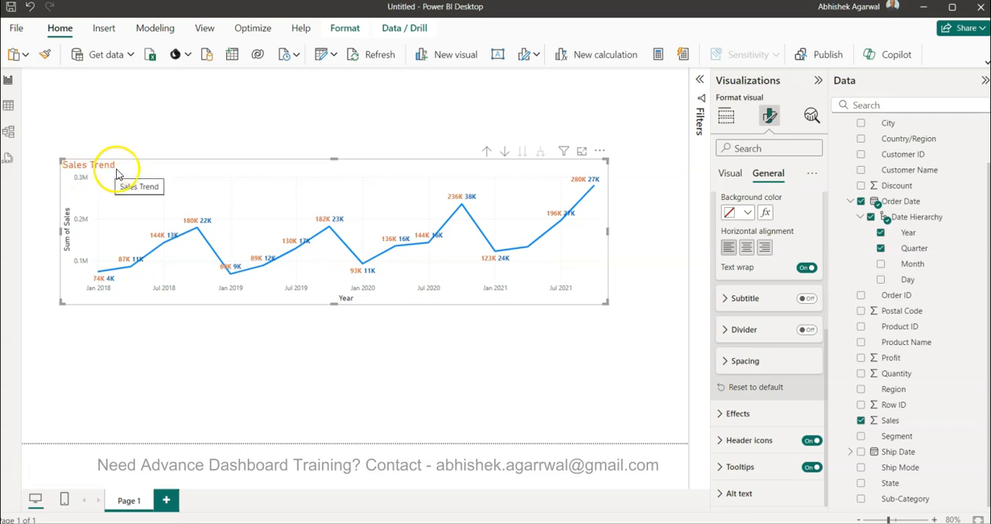
{"action": "mouse_move", "coordinate": [163, 182]}
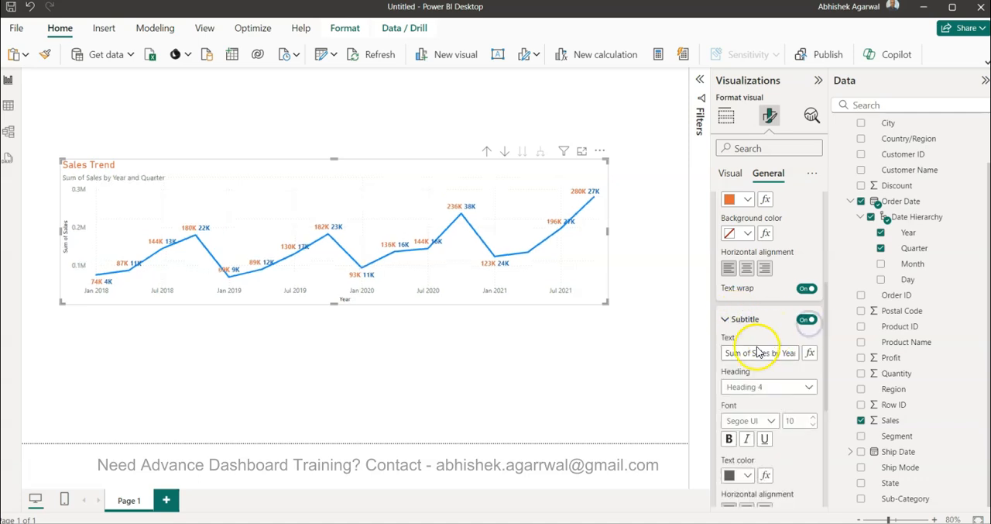
Replace the subtitle text with 'With Profit Trend'
{"action": "left_click", "coordinate": [759, 352]}
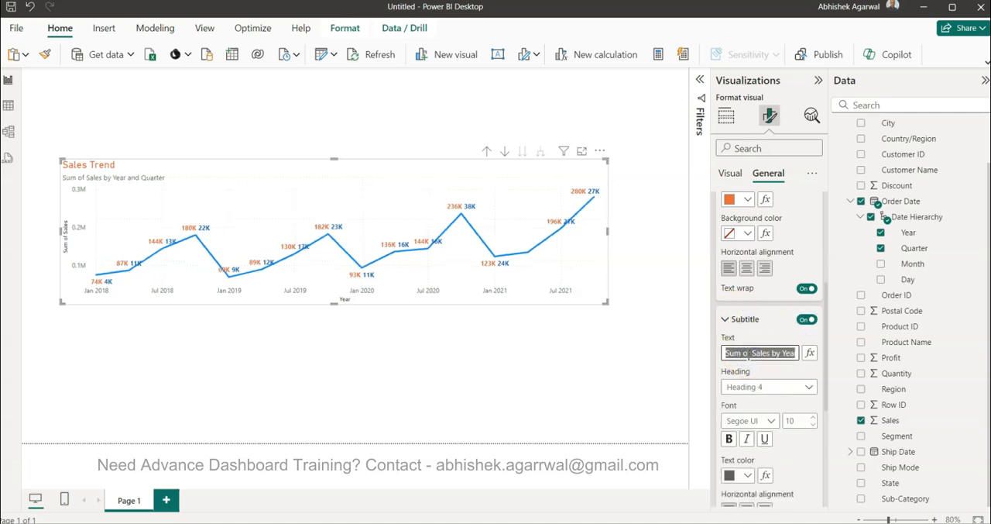
{"action": "type", "text": "With Profit Trend"}
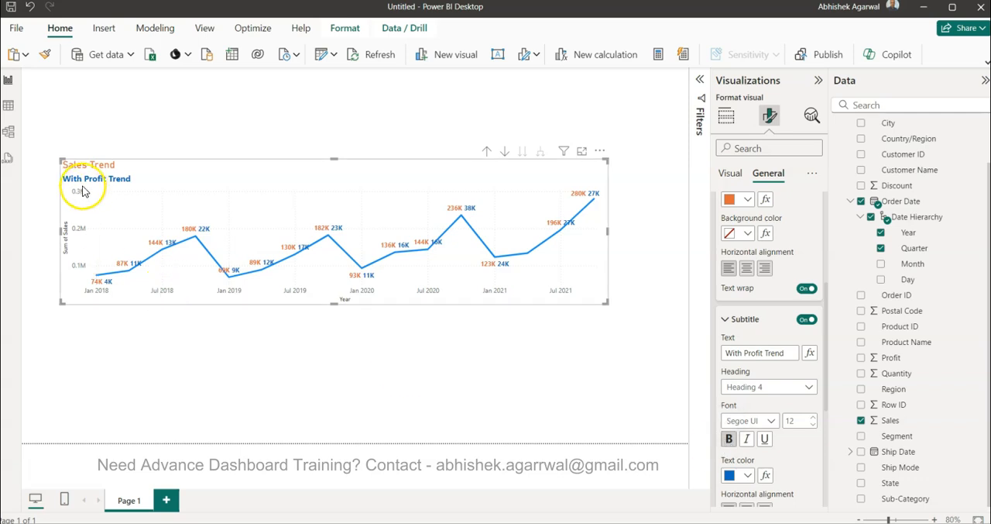
{"action": "mouse_move", "coordinate": [196, 409]}
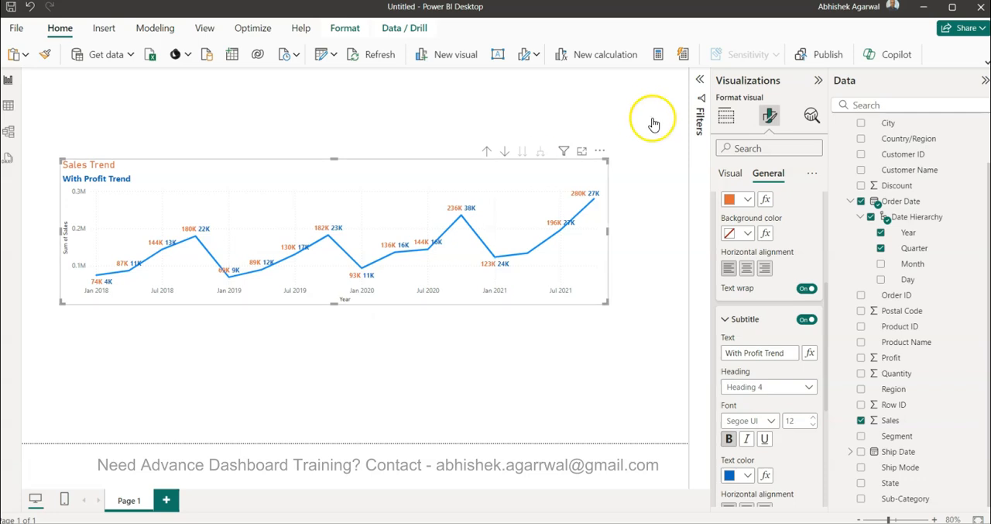
Collapse the Visualizations and Data panes so the chart spans a wider canvas
{"action": "left_click", "coordinate": [727, 115]}
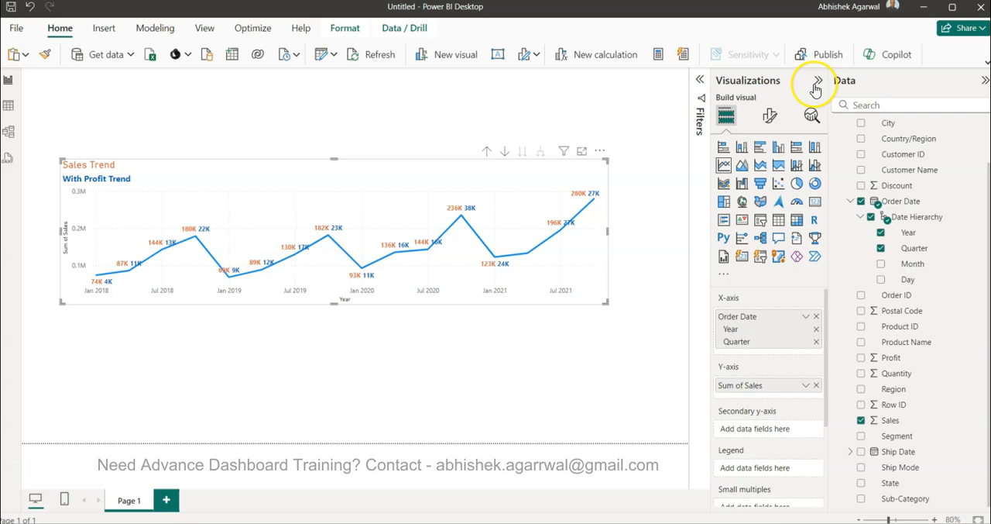
{"action": "left_click", "coordinate": [816, 81]}
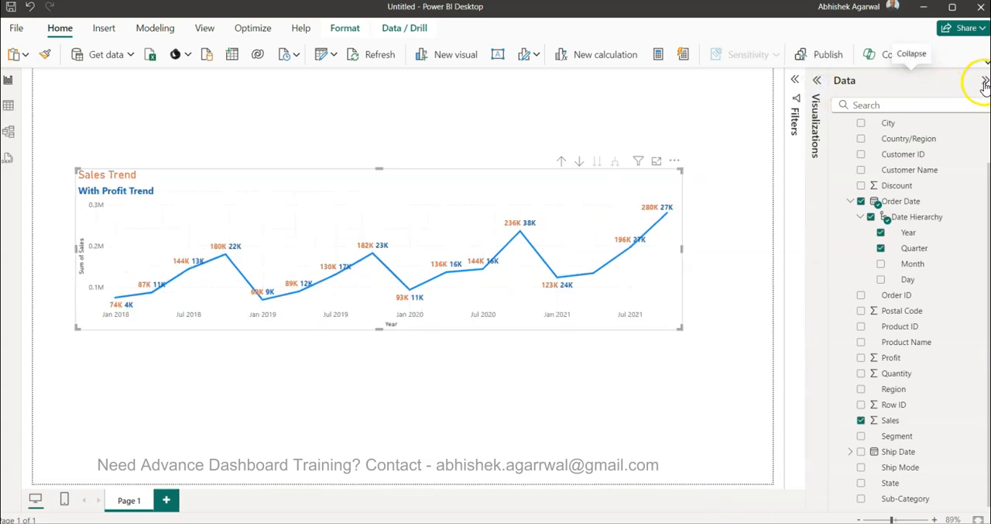
{"action": "left_click", "coordinate": [985, 80]}
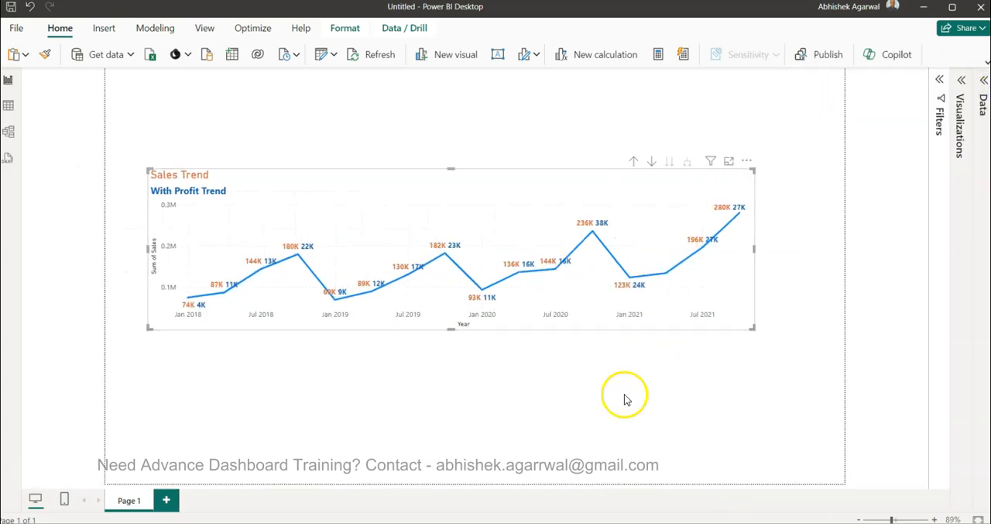